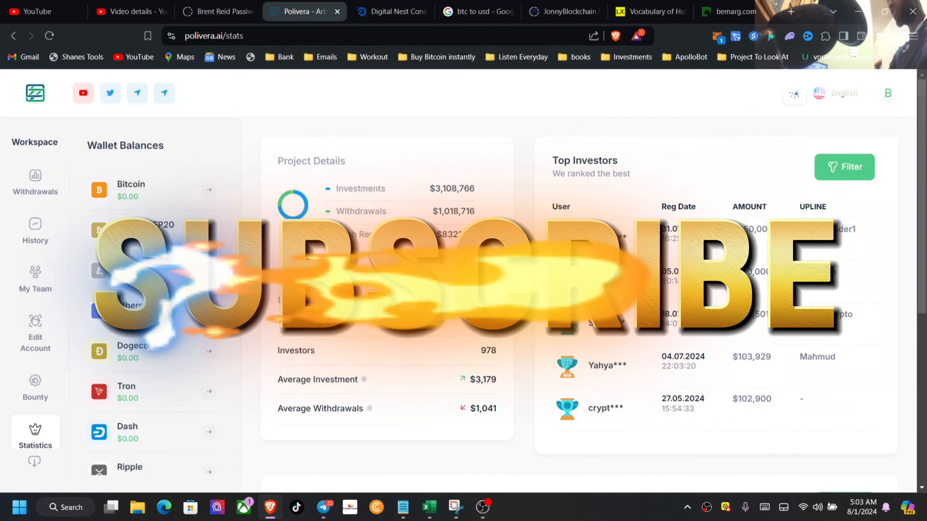
mouse_move(510, 278)
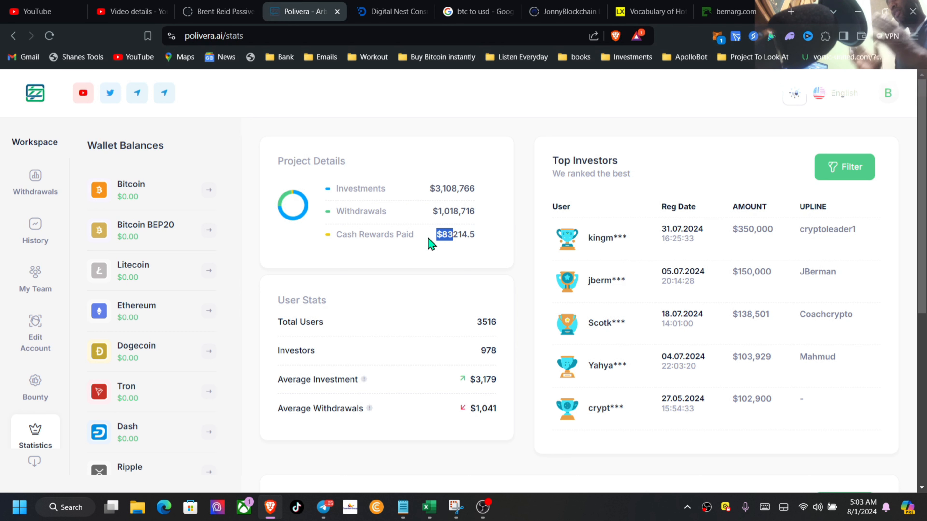
mouse_move(103, 353)
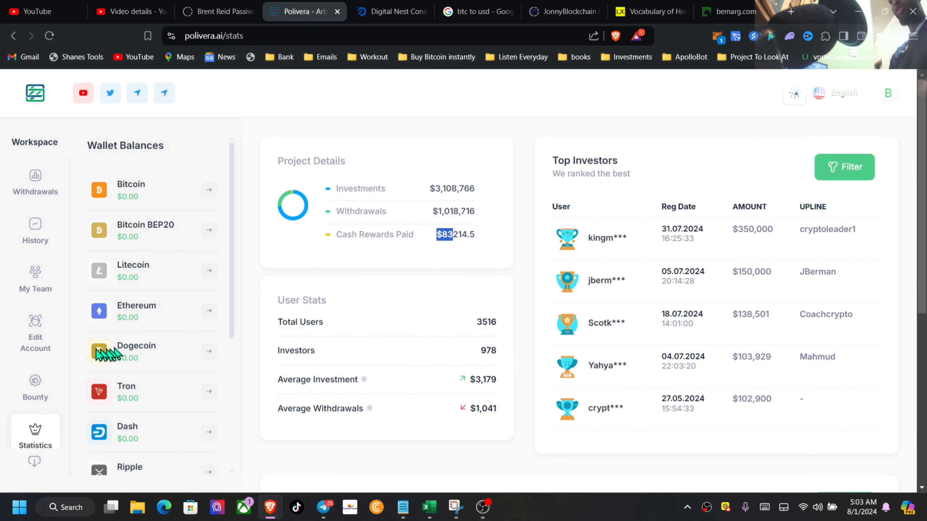
mouse_move(35, 377)
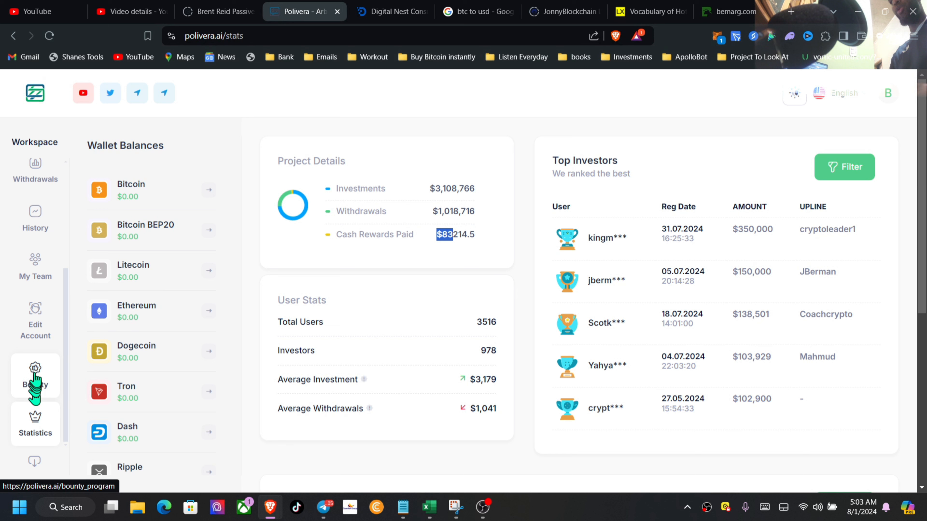
Step: Go to the Bounty Program and request the Earn by Tiktok reward
left_click(35, 376)
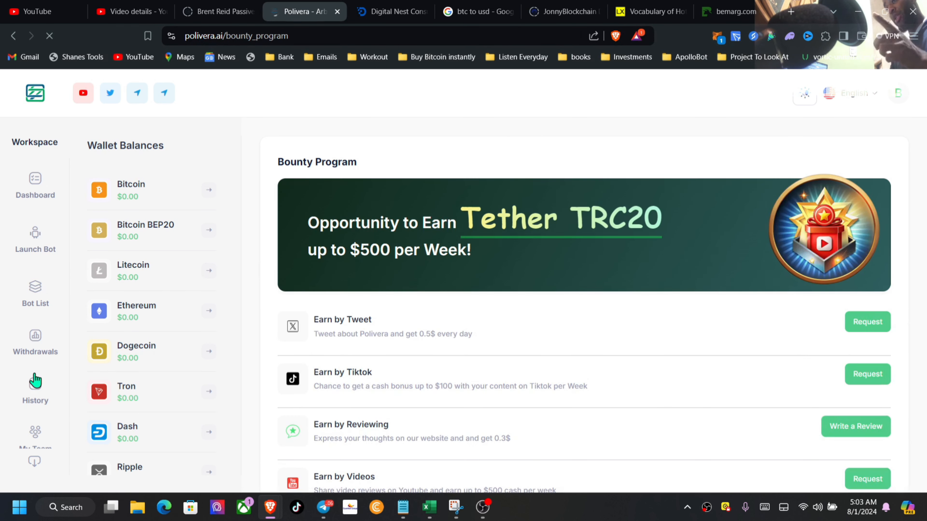
scroll("down", 3)
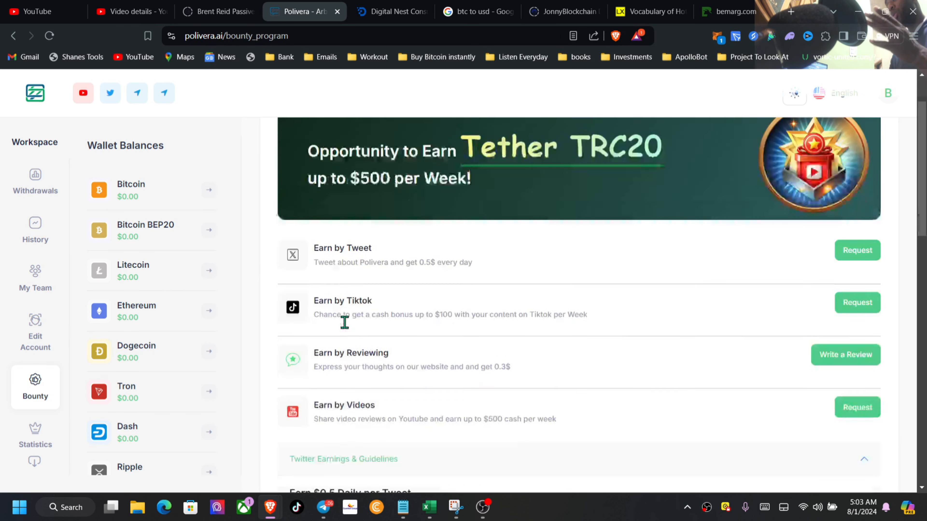
scroll("down", 3)
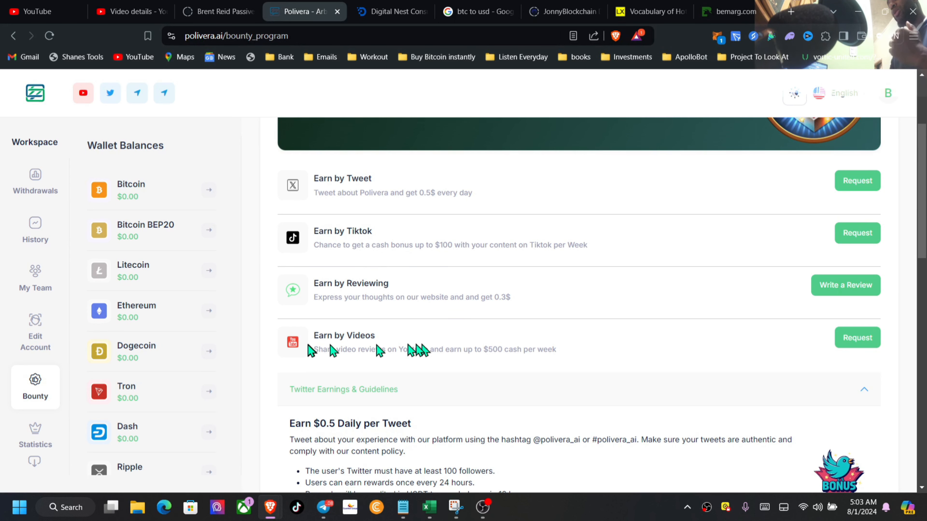
mouse_move(857, 232)
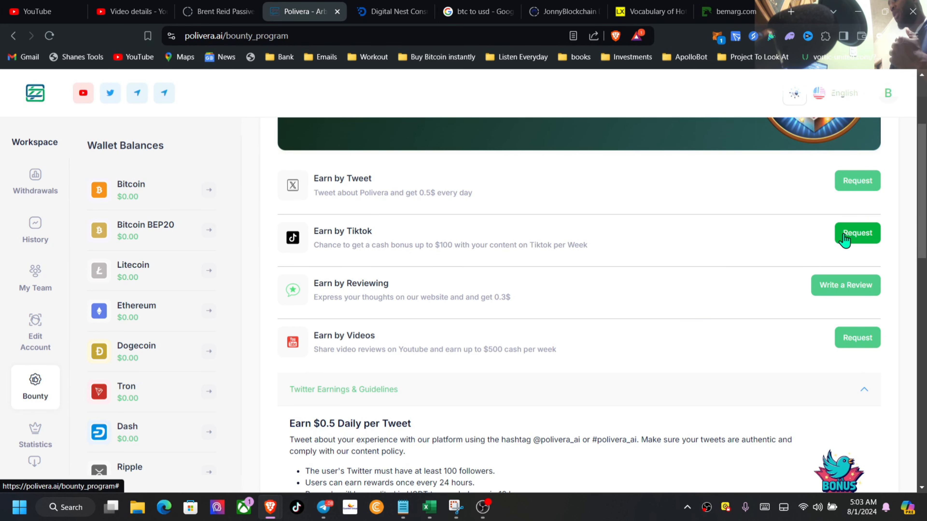
left_click(856, 232)
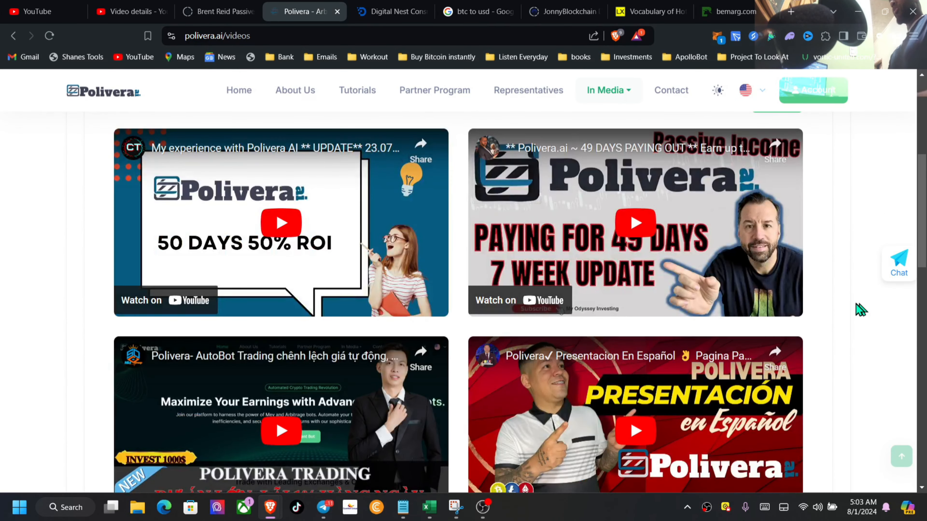
scroll("down", 3)
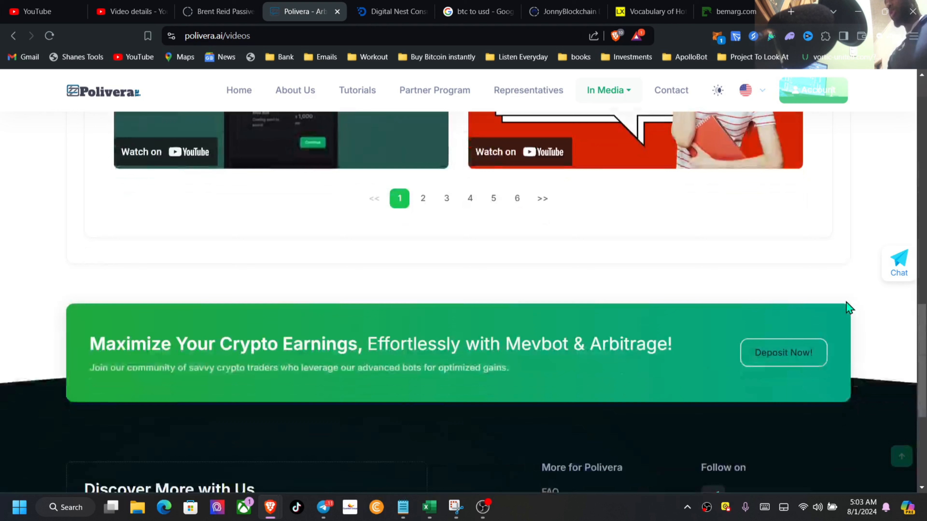
left_click(423, 198)
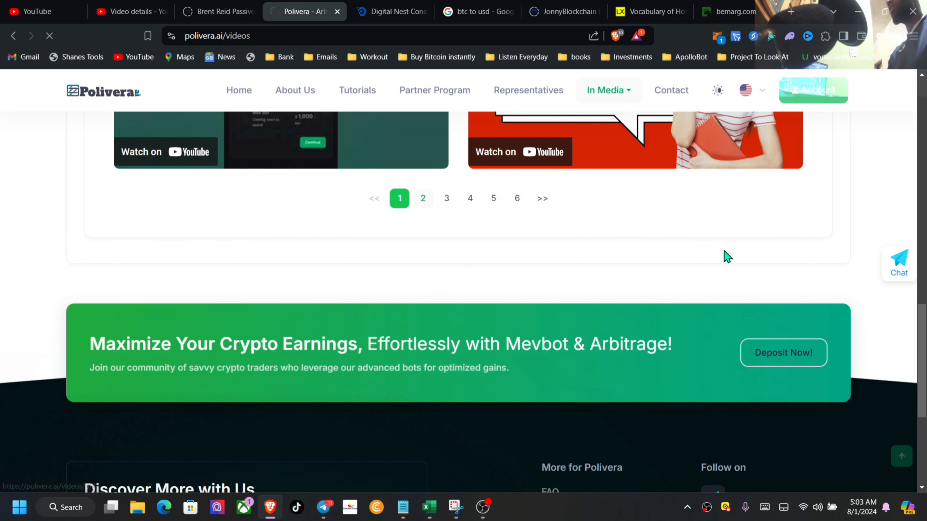
left_click(423, 198)
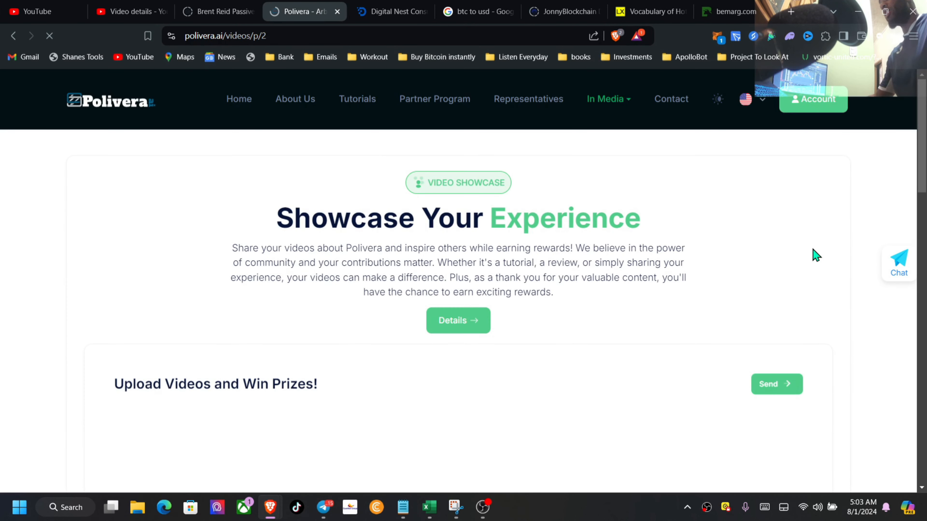
scroll("down", 3)
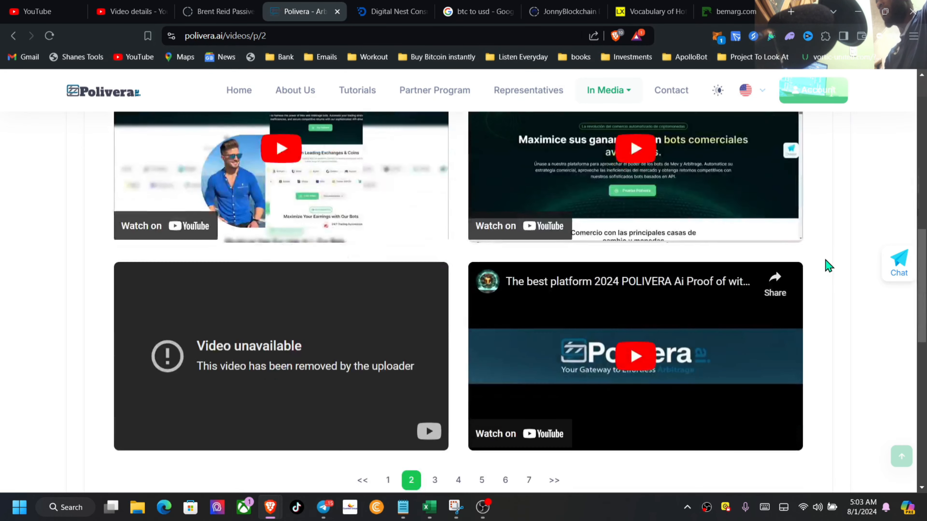
scroll("down", 3)
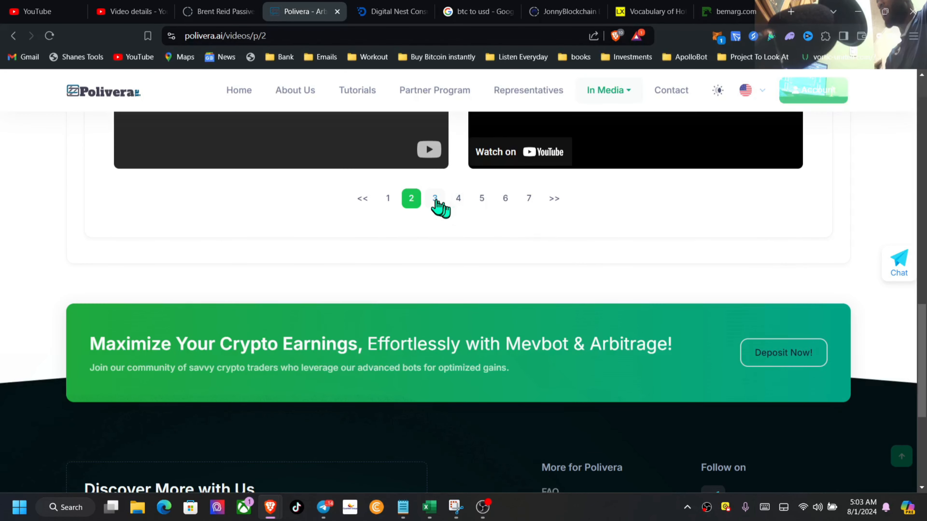
left_click(434, 198)
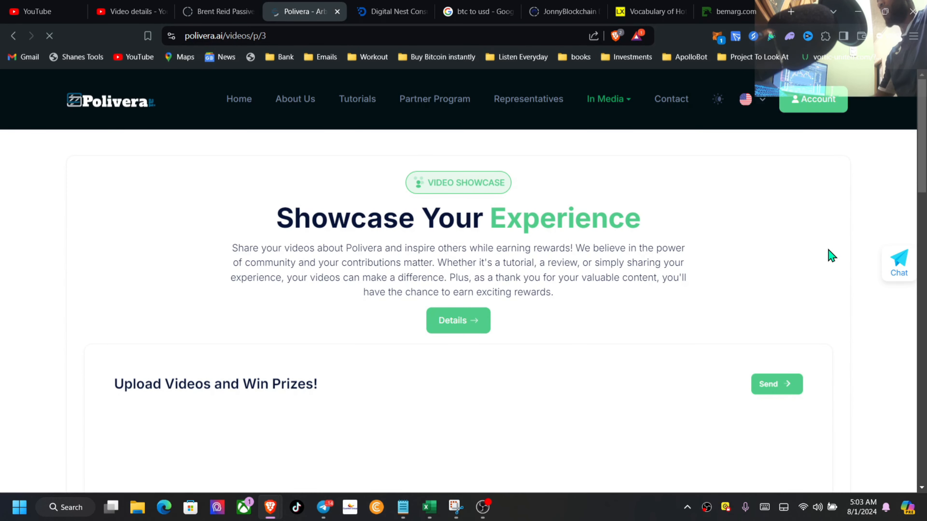
scroll("down", 3)
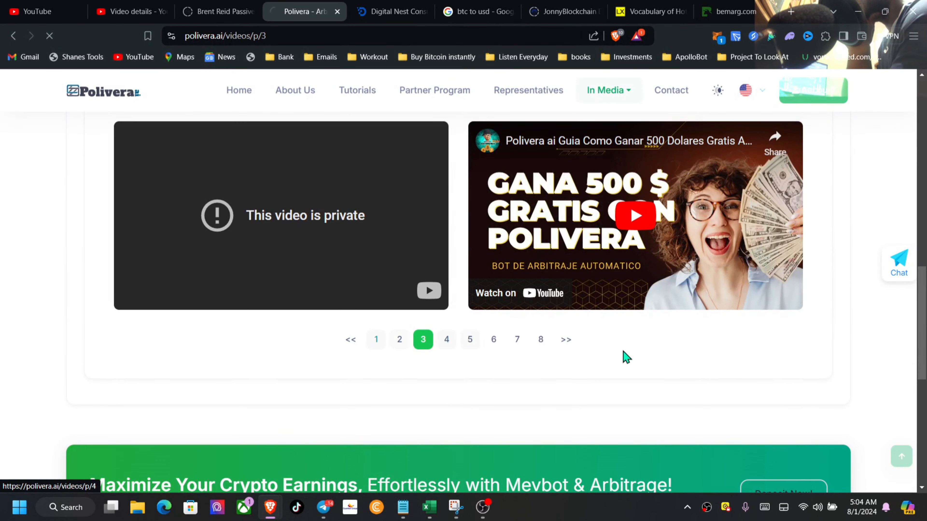
left_click(376, 340)
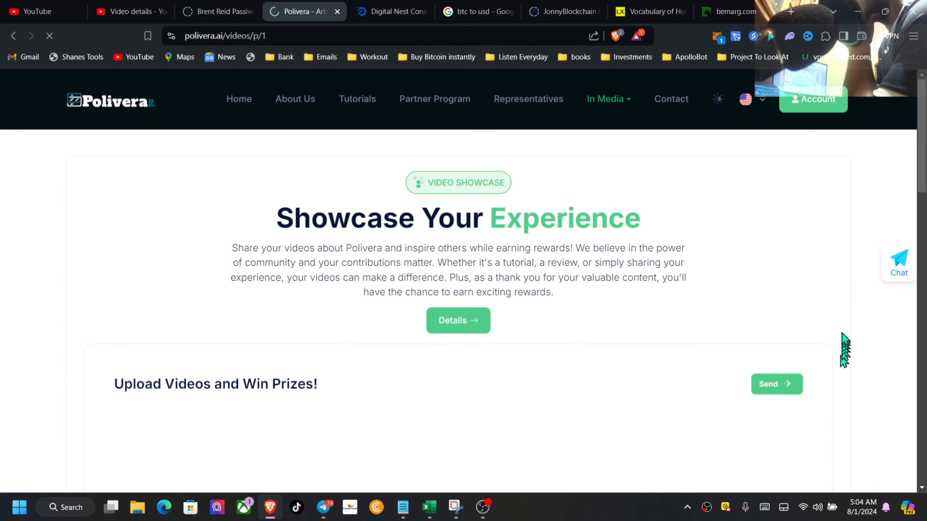
mouse_move(846, 333)
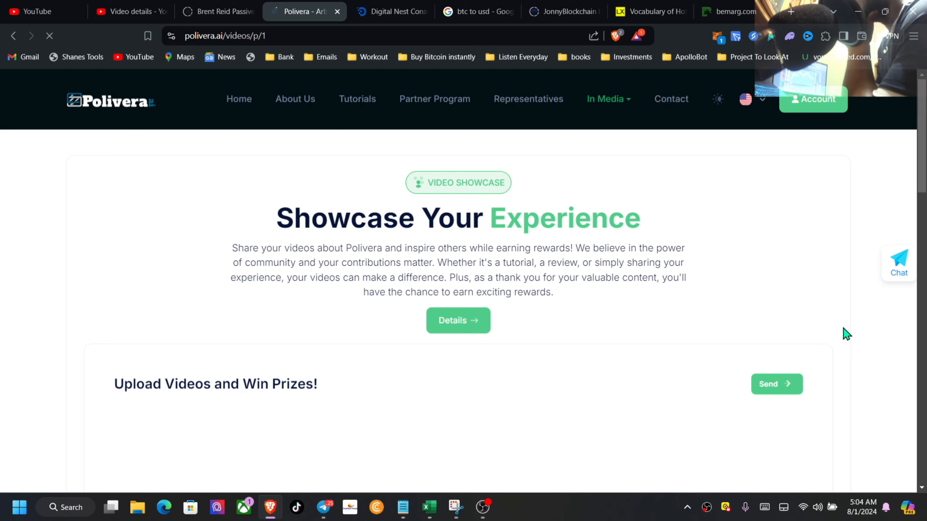
scroll("down", 3)
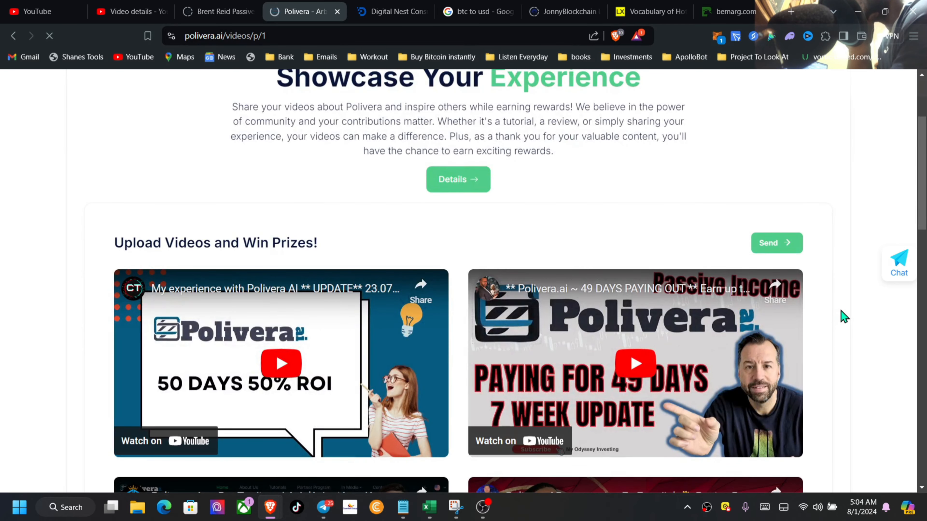
scroll("down", 3)
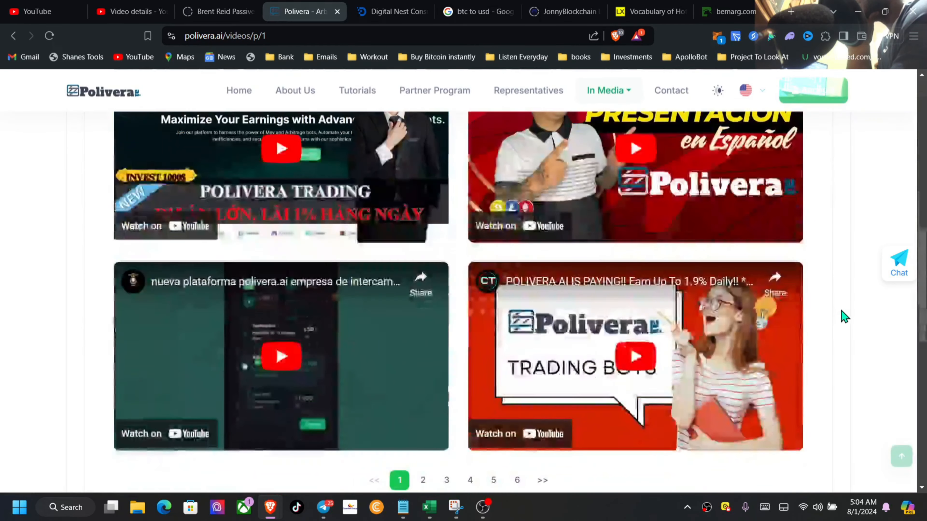
scroll("up", 3)
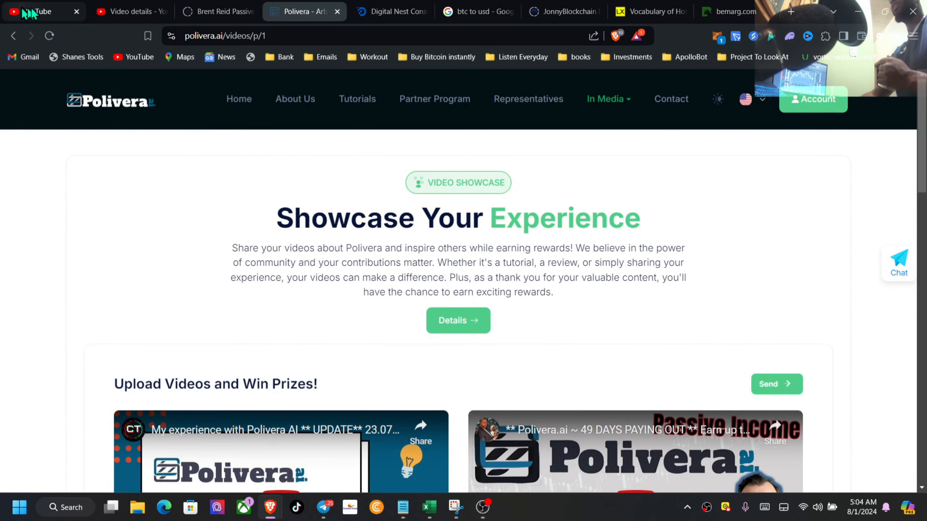
Step: Switch to YouTube and search for 'polivera ai' via the search suggestion
left_click(42, 12)
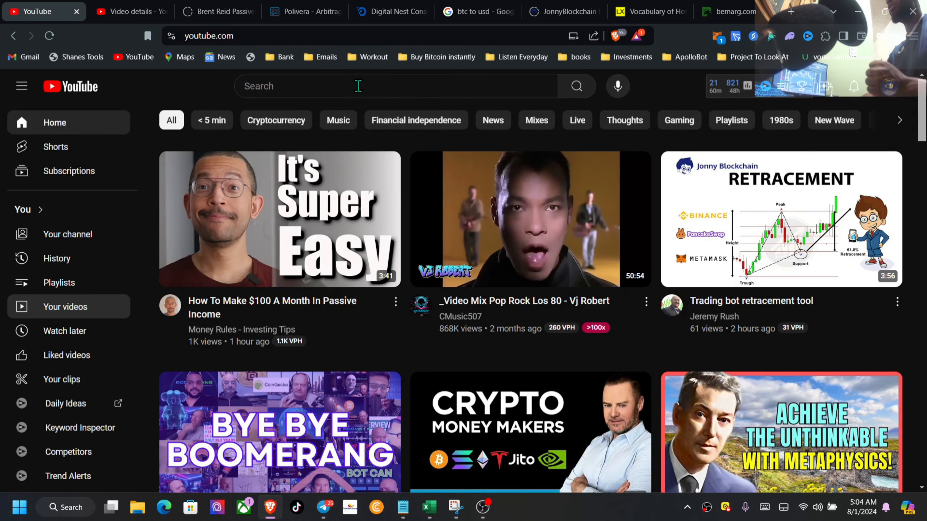
left_click(384, 86)
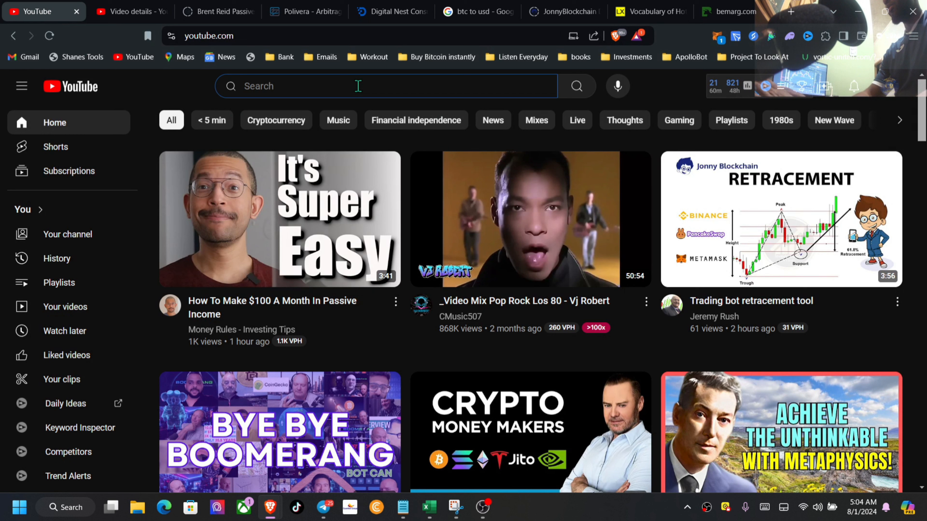
type("polivera")
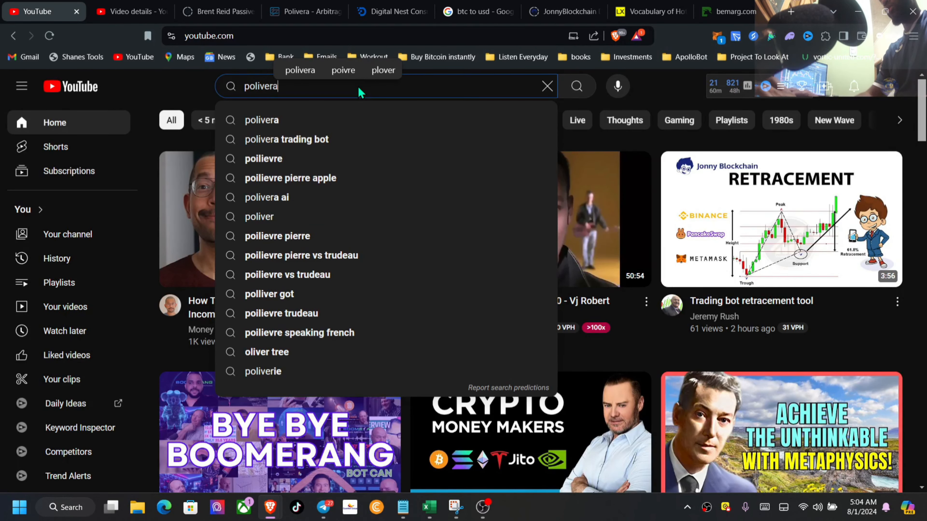
left_click(266, 197)
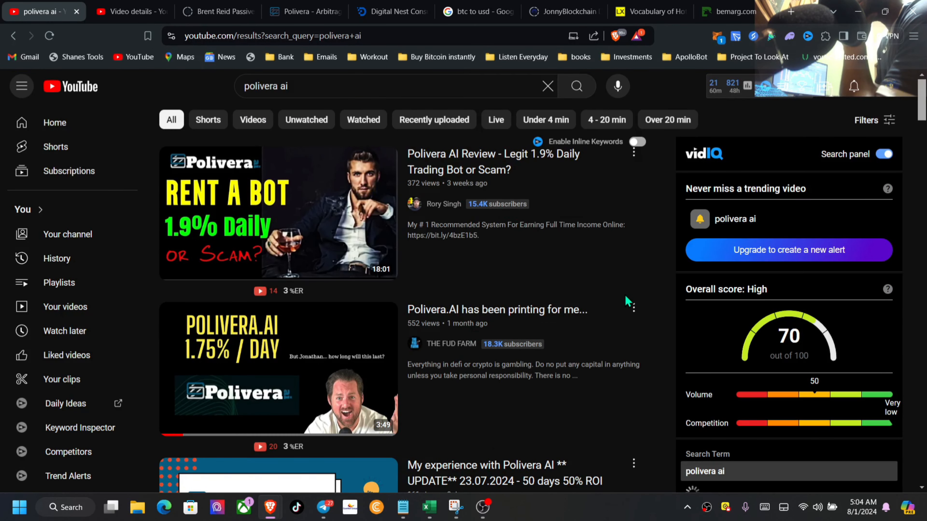
Step: Scroll far down the 'polivera ai' results to reach creator review and update videos
scroll("down", 3)
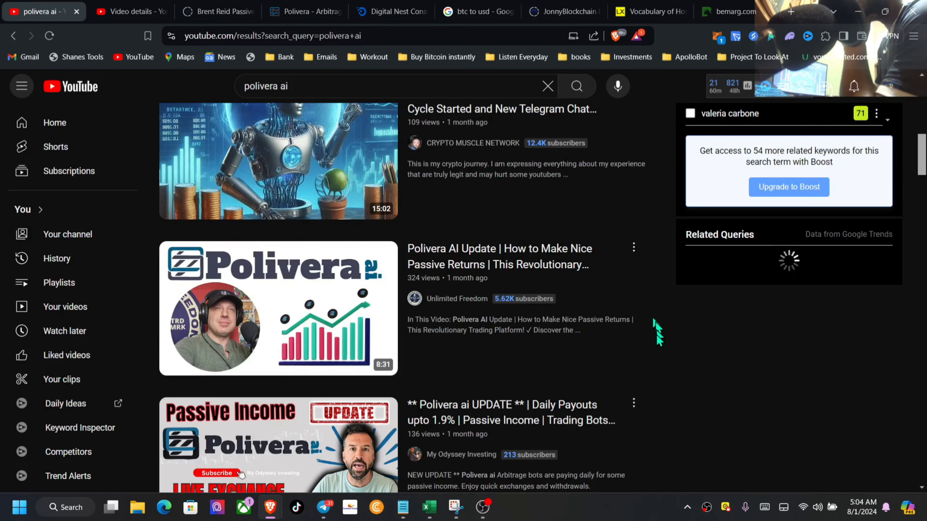
scroll("down", 3)
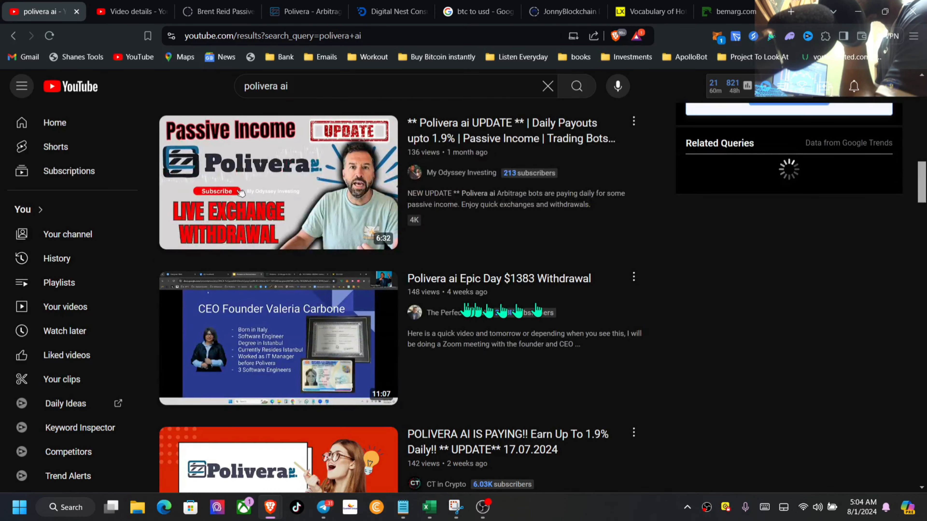
scroll("down", 3)
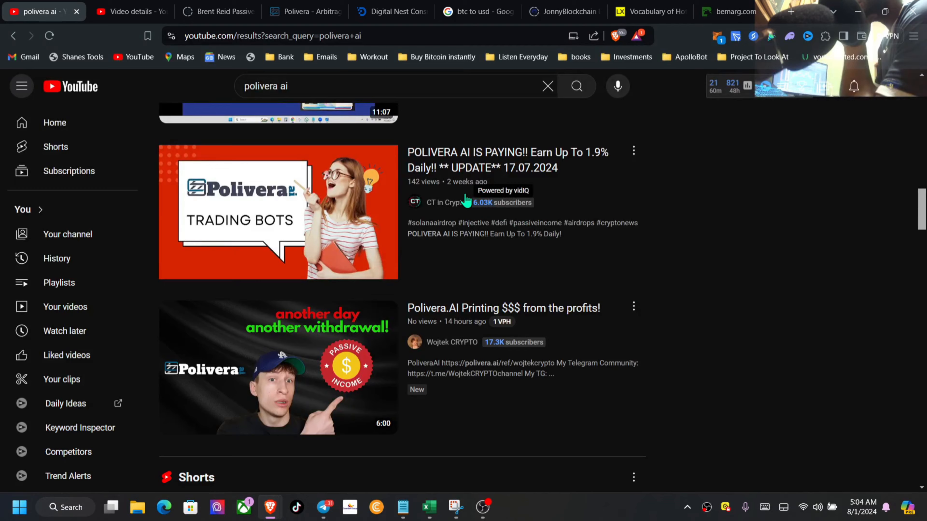
scroll("down", 3)
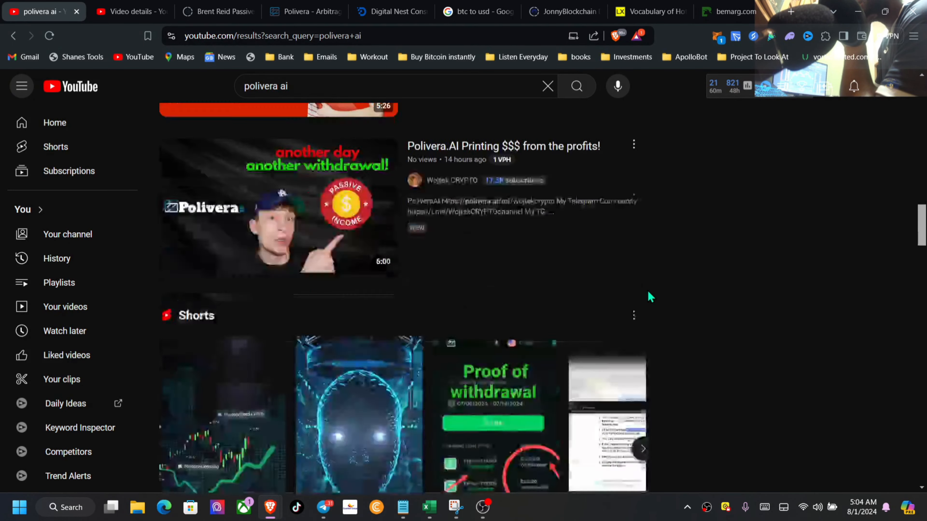
scroll("up", 3)
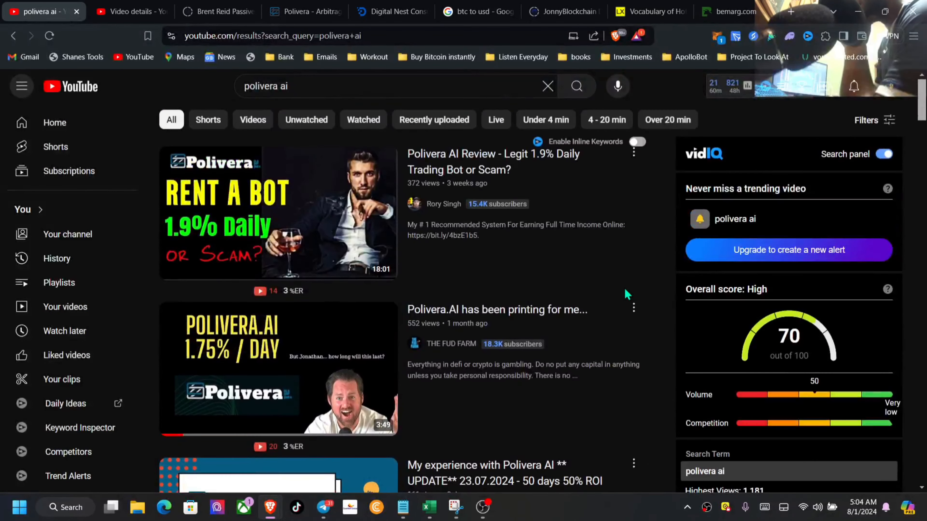
scroll("down", 3)
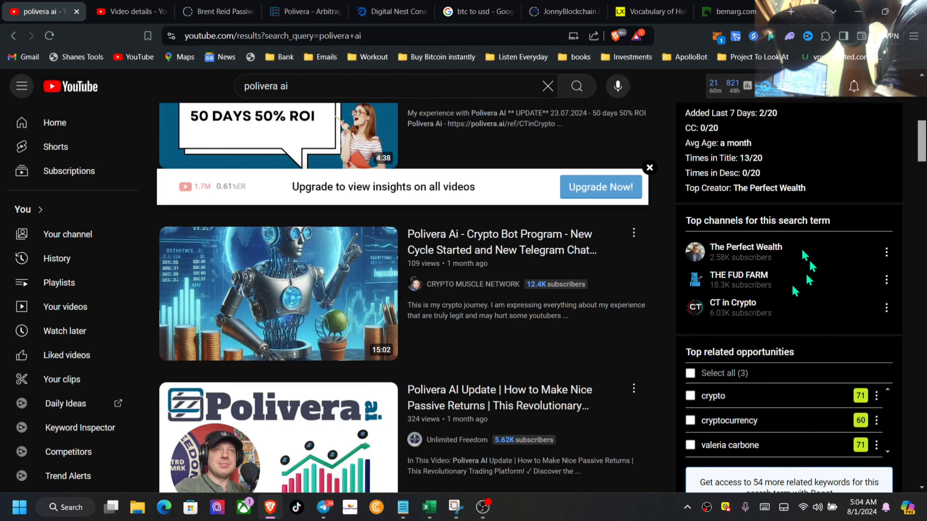
mouse_move(777, 286)
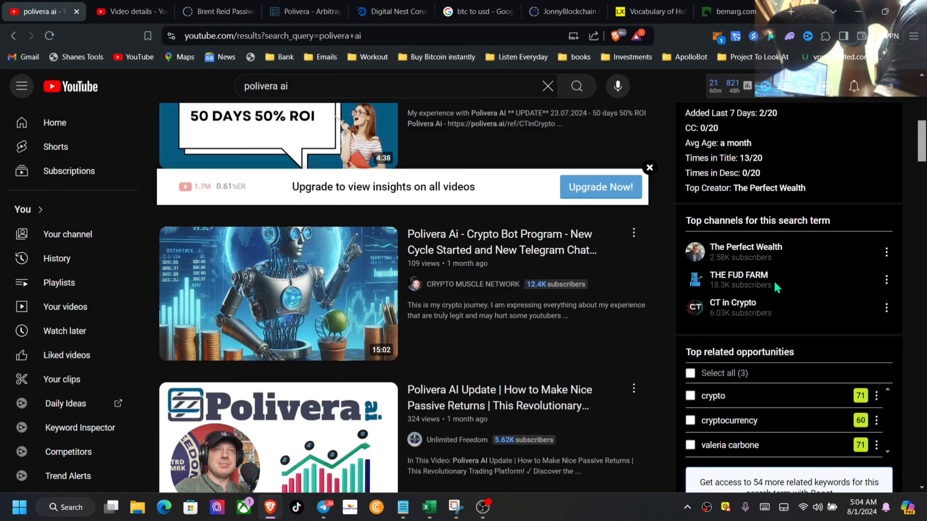
mouse_move(568, 301)
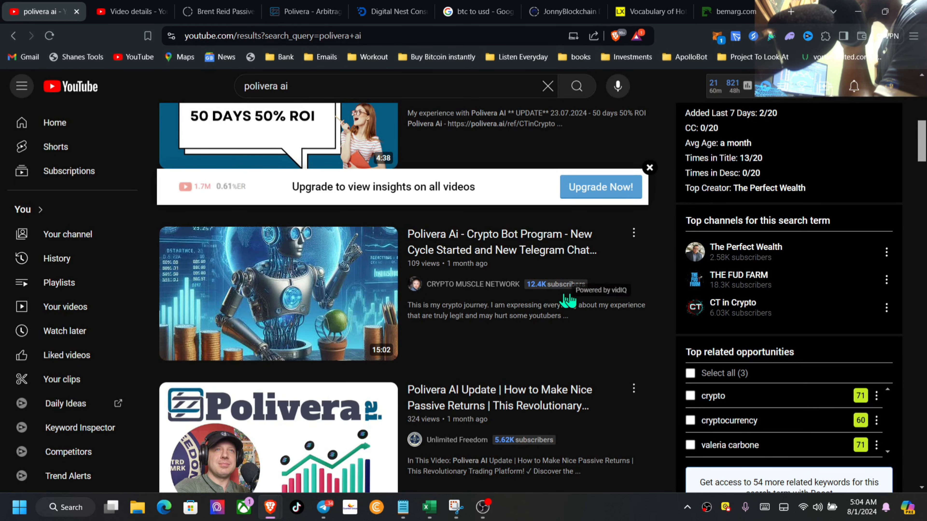
scroll("down", 3)
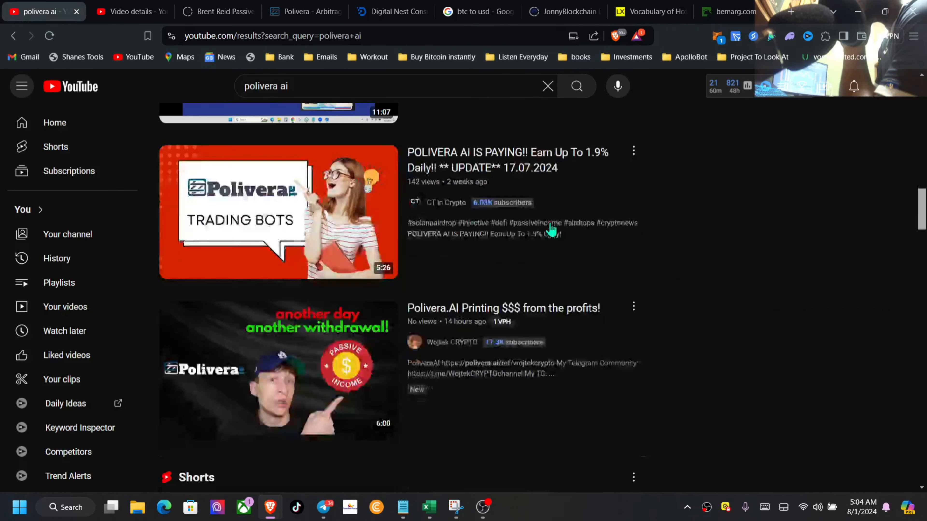
scroll("down", 3)
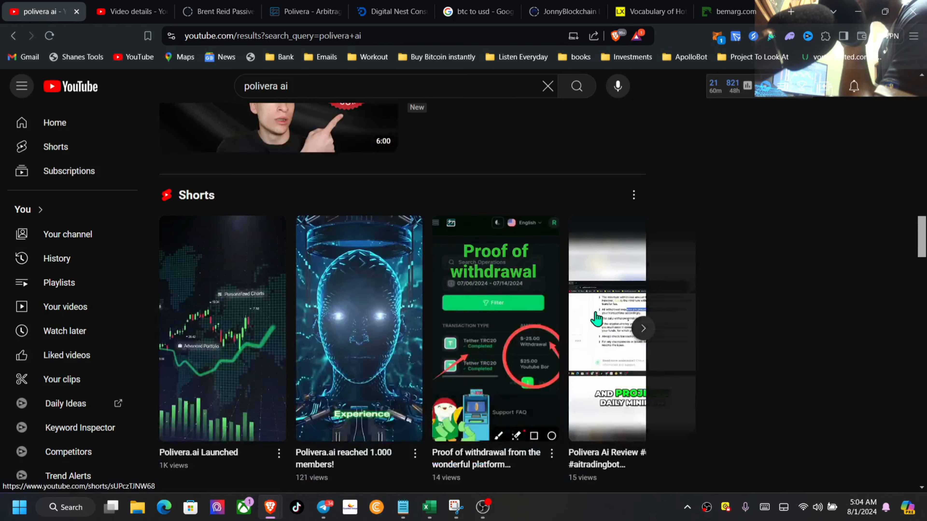
scroll("down", 3)
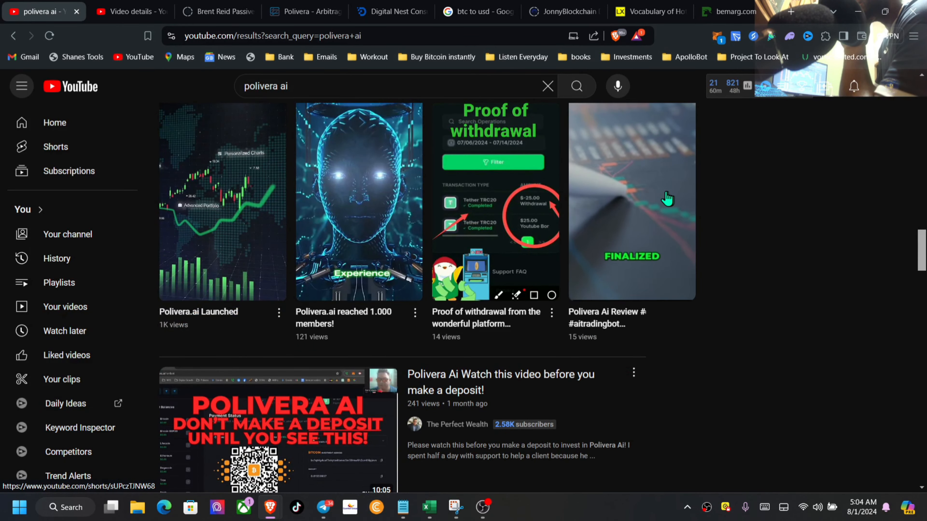
scroll("down", 3)
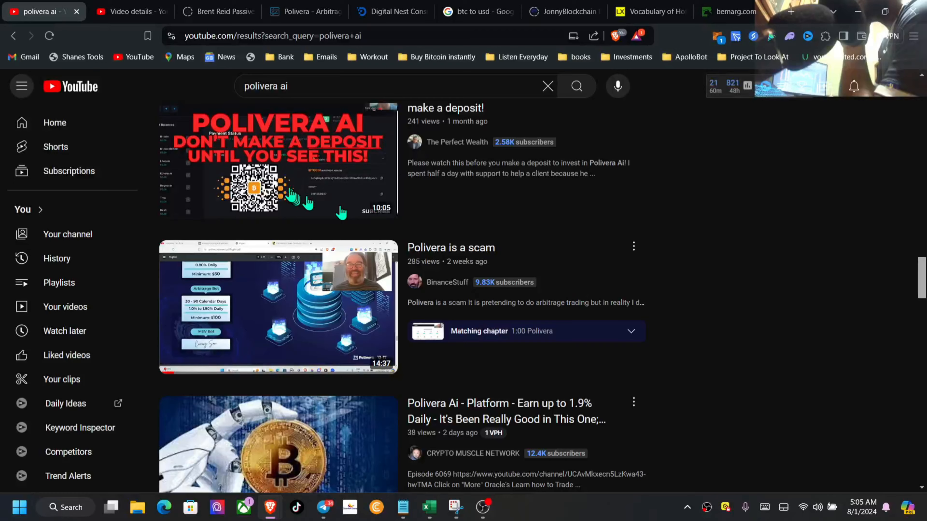
scroll("down", 3)
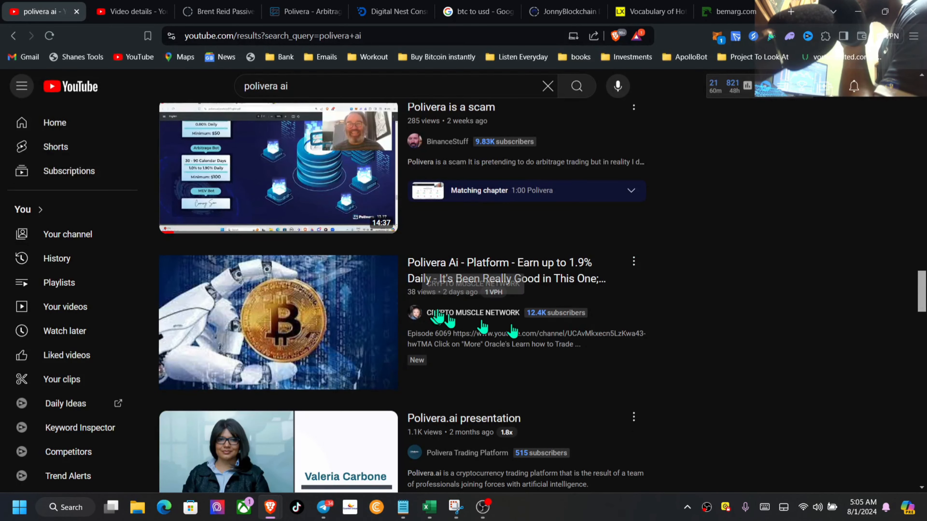
scroll("down", 3)
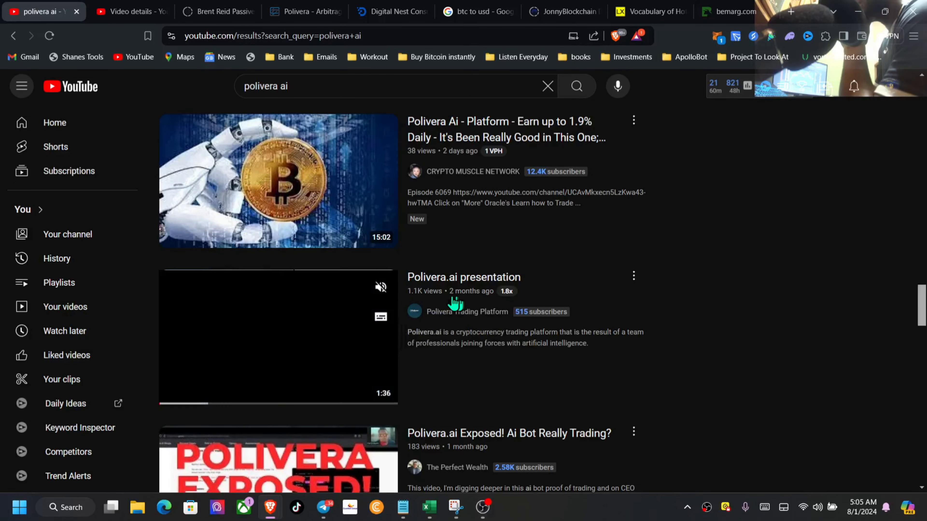
scroll("down", 3)
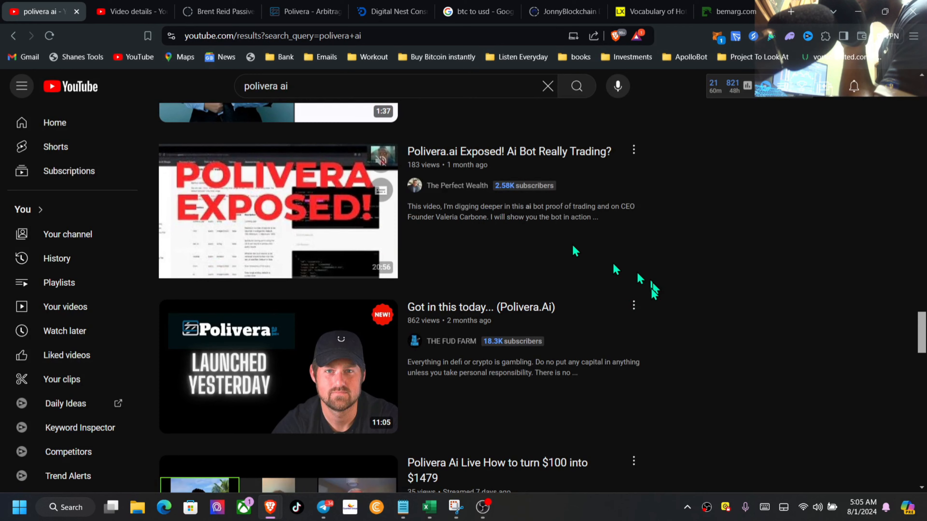
scroll("down", 3)
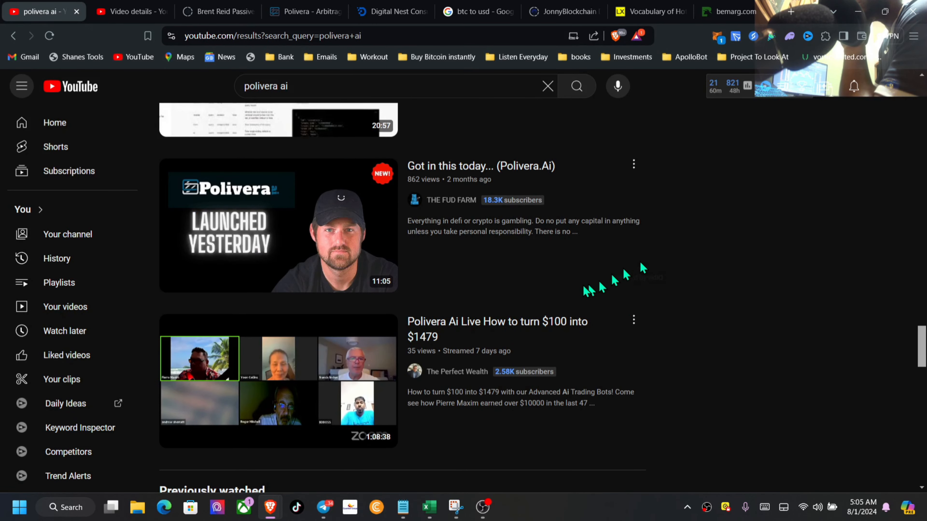
scroll("down", 3)
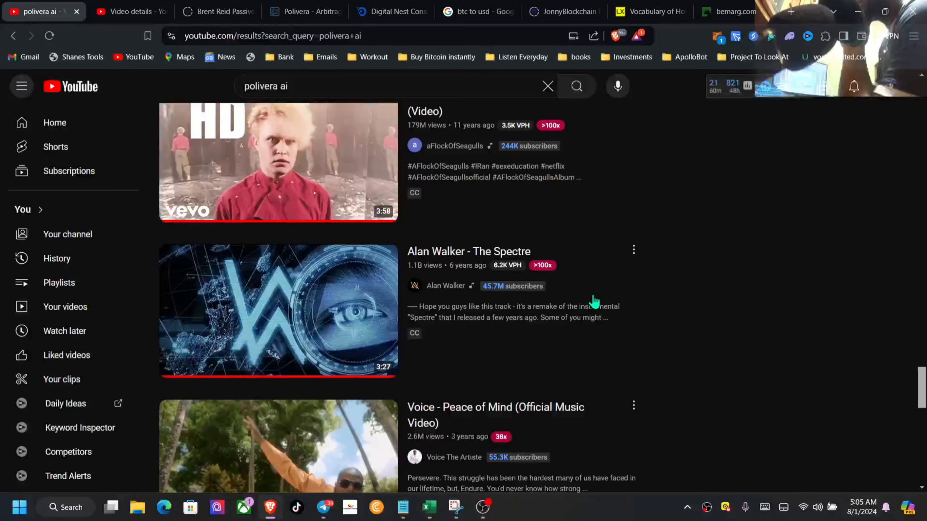
scroll("down", 3)
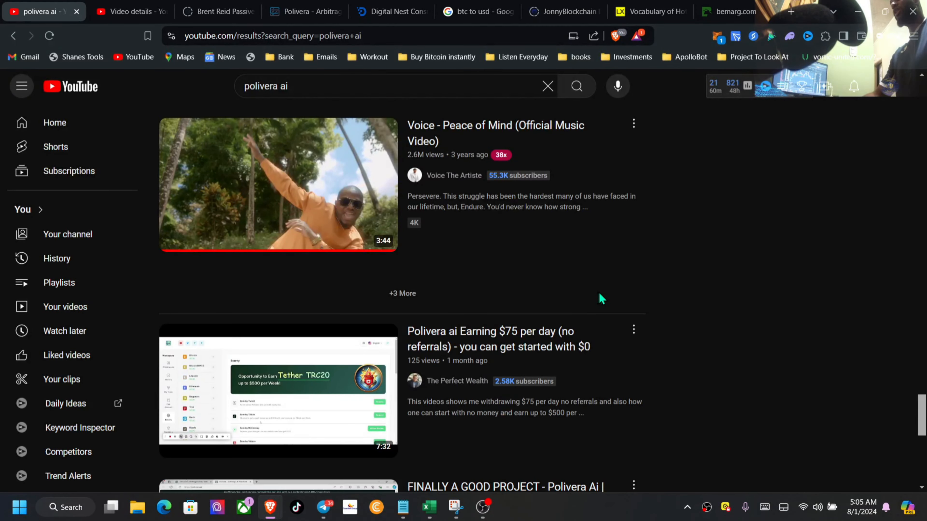
scroll("down", 3)
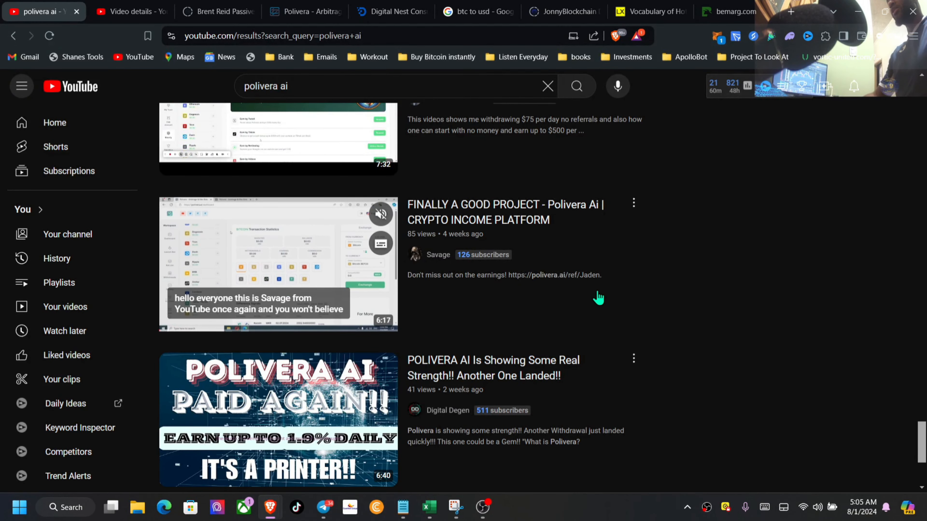
scroll("down", 3)
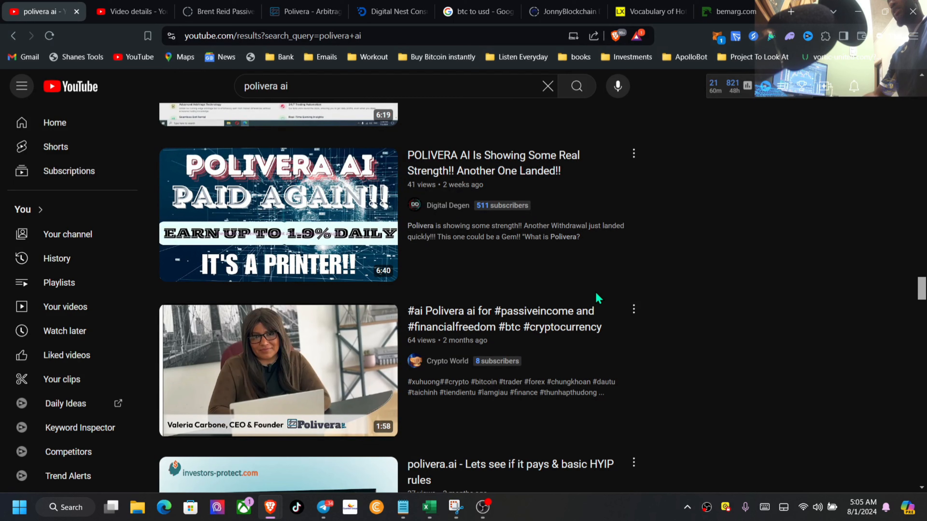
scroll("down", 3)
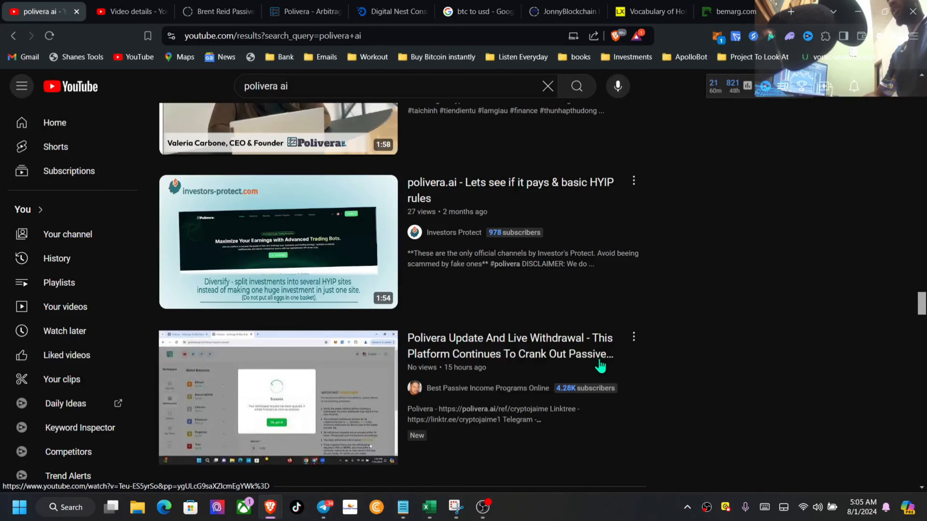
scroll("down", 3)
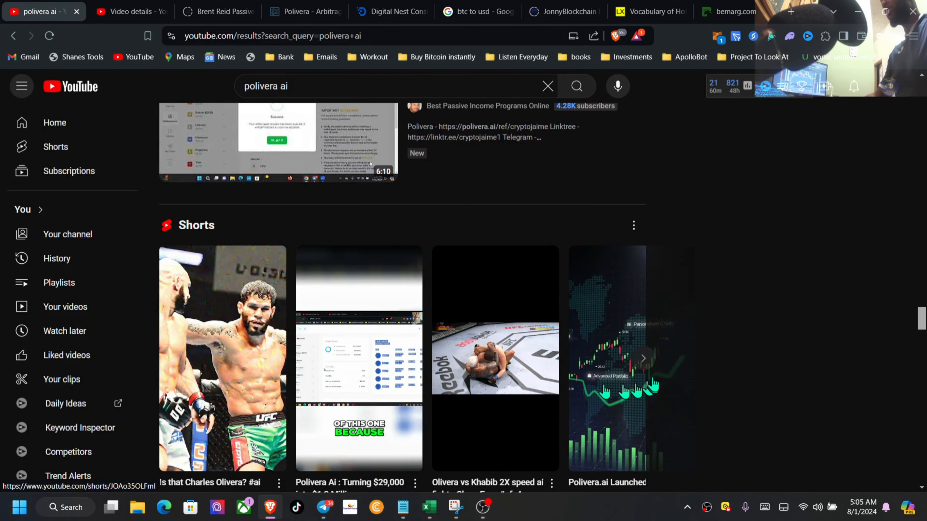
scroll("down", 3)
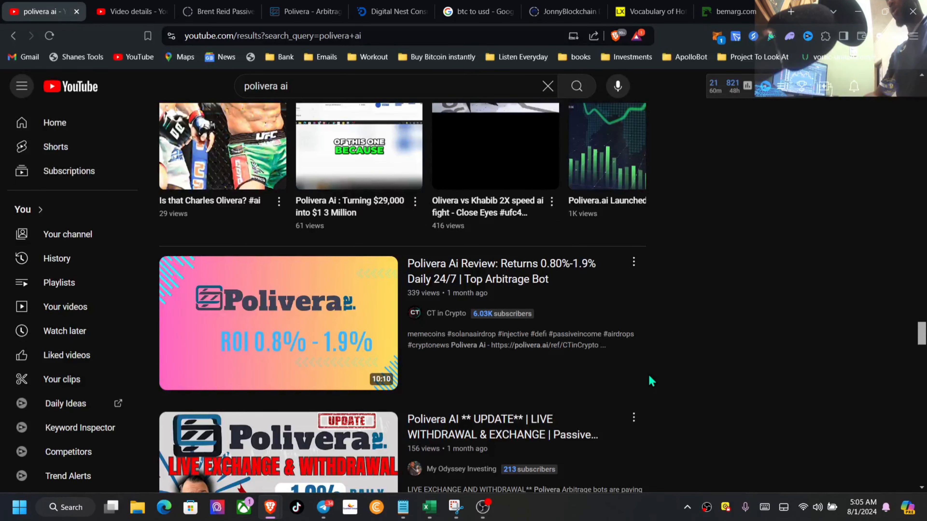
scroll("down", 3)
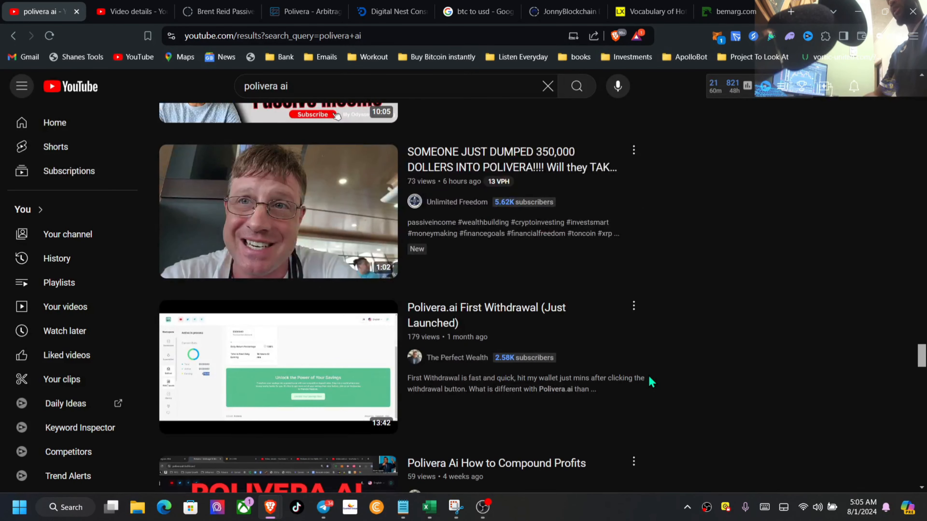
scroll("down", 3)
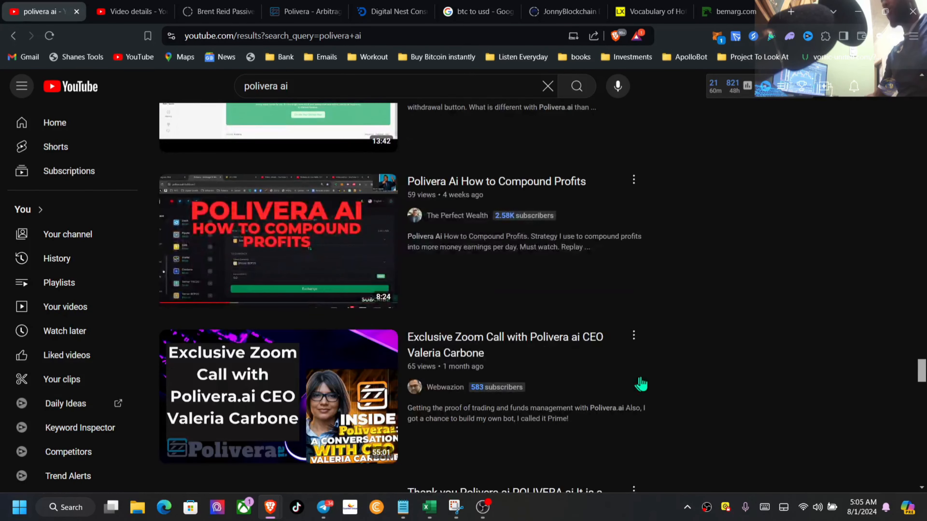
scroll("down", 3)
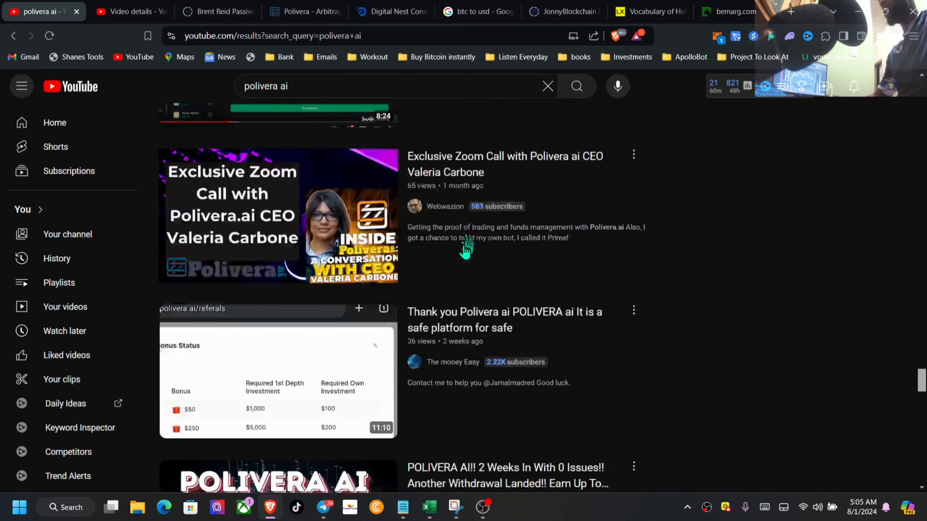
scroll("down", 3)
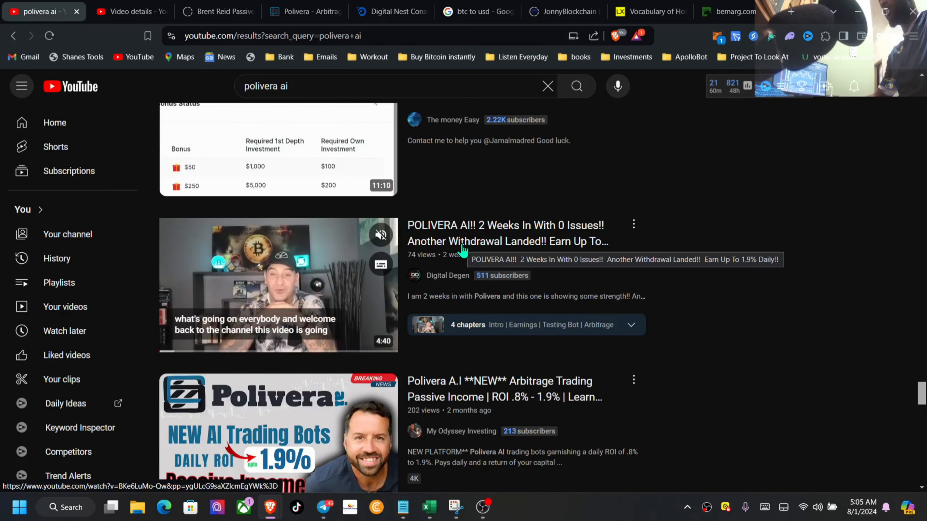
scroll("down", 3)
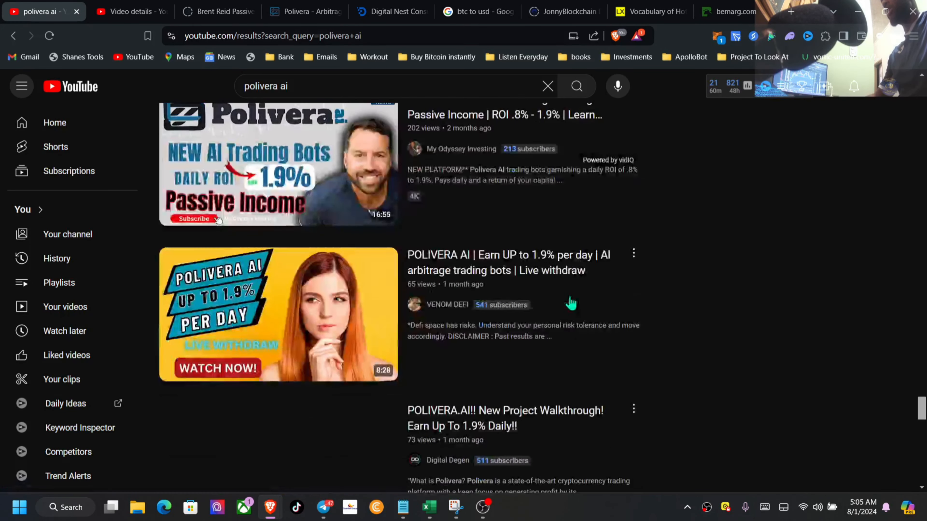
scroll("down", 3)
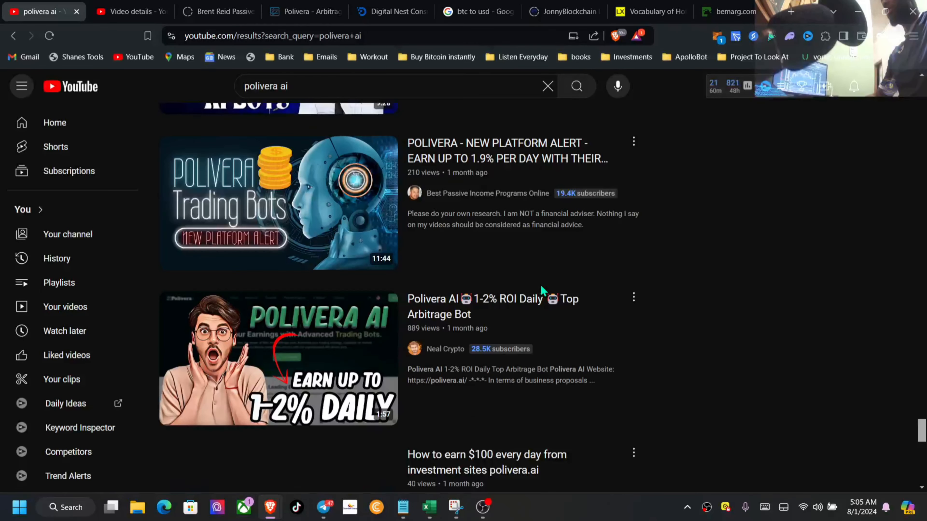
scroll("down", 3)
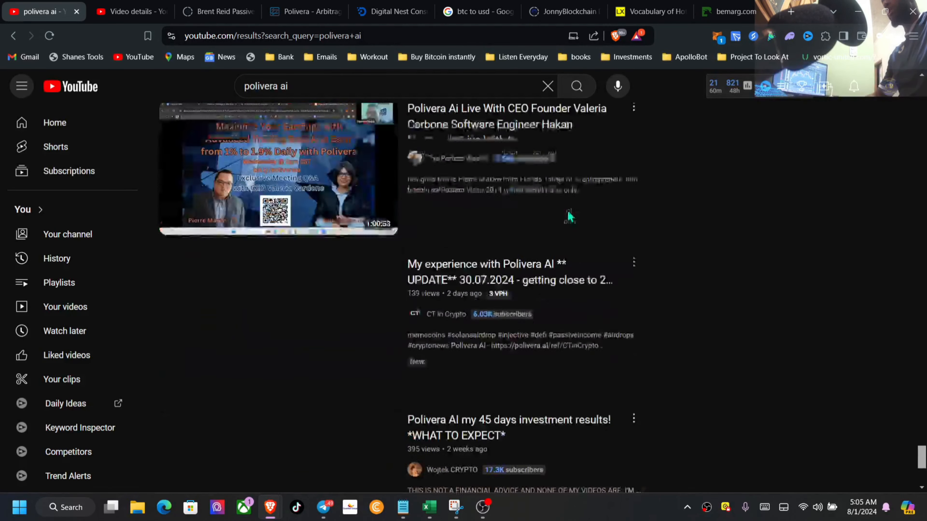
scroll("down", 3)
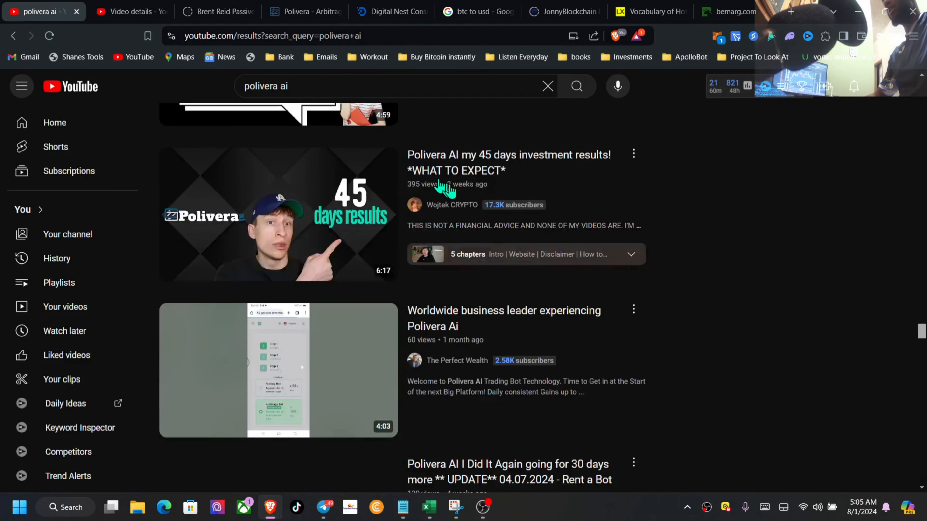
scroll("down", 3)
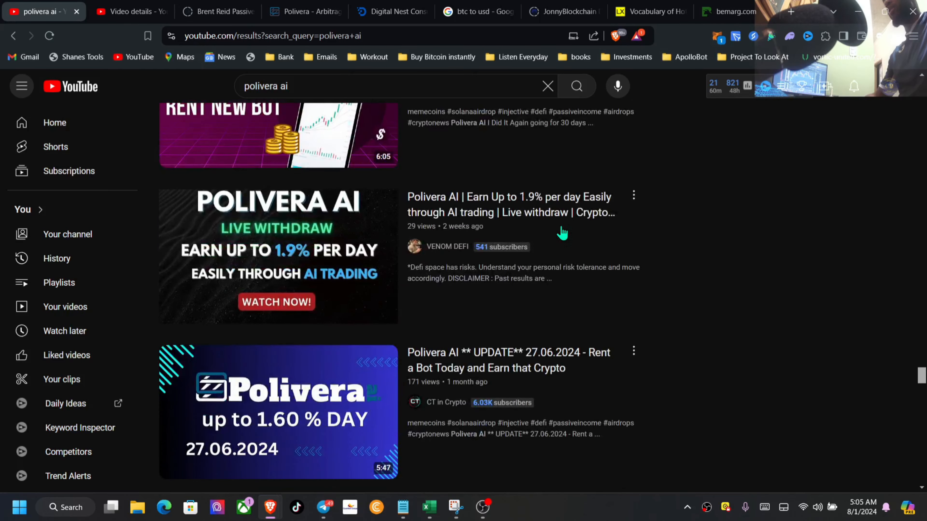
scroll("down", 3)
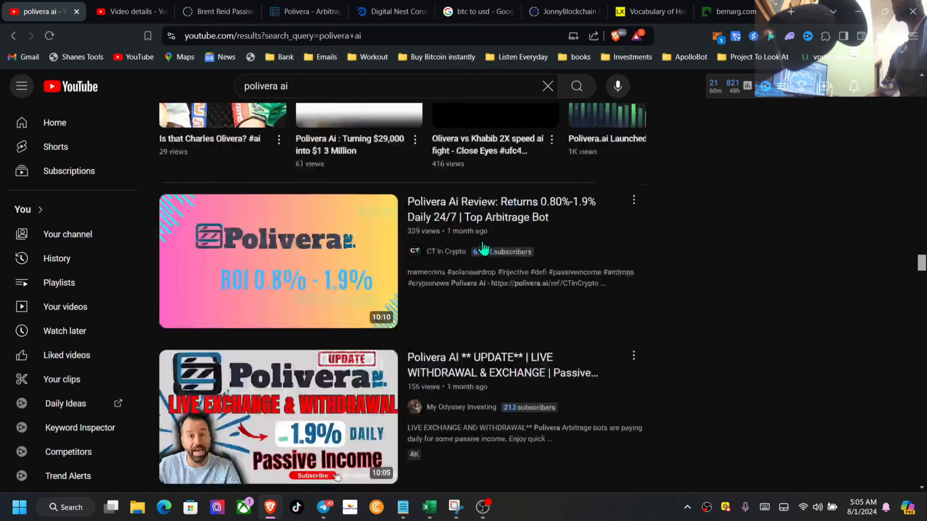
Step: Return to the Polivera tab and open the account dashboard with wallet balances
left_click(305, 11)
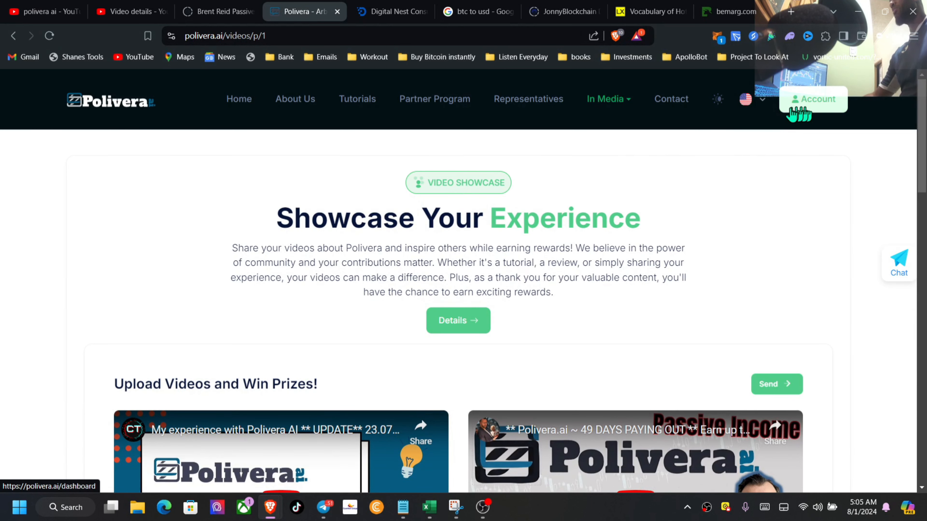
mouse_move(636, 276)
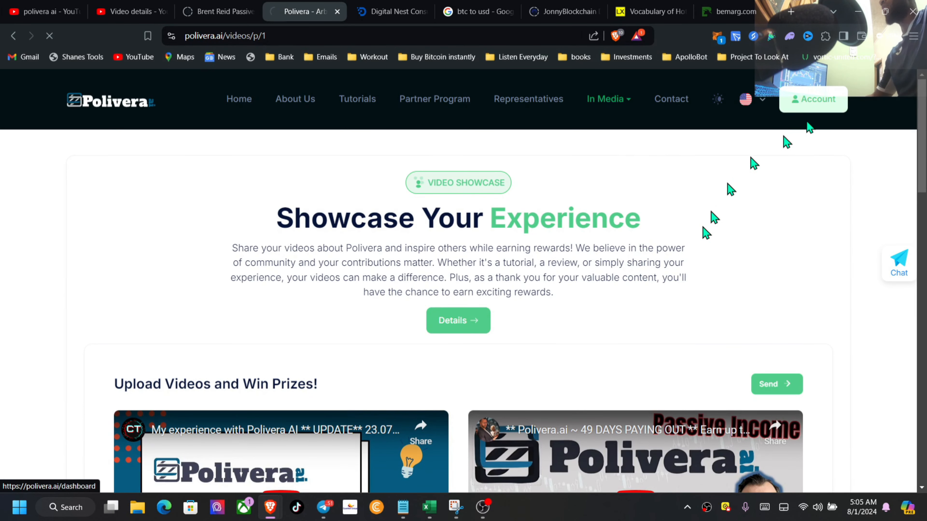
left_click(813, 99)
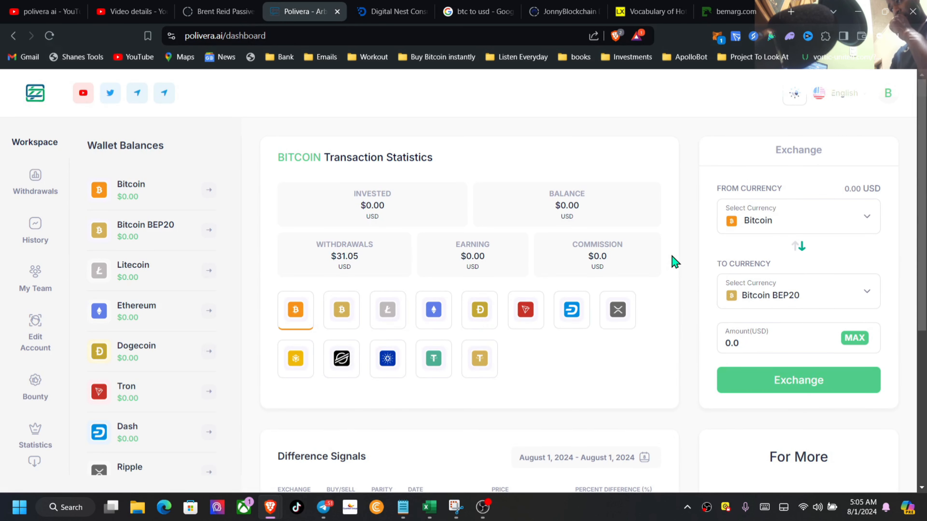
mouse_move(12, 309)
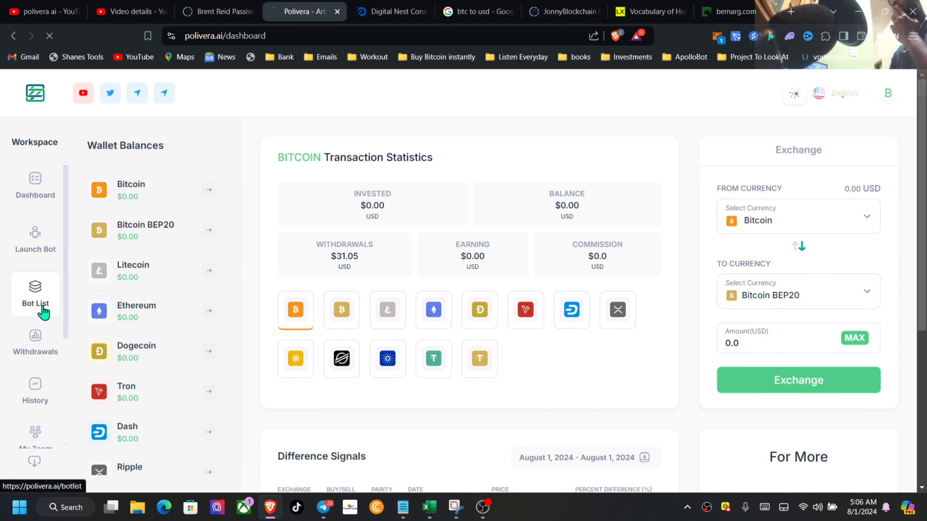
Step: Show the Bot List with the two active Arbitrage Mastermind bots
left_click(35, 294)
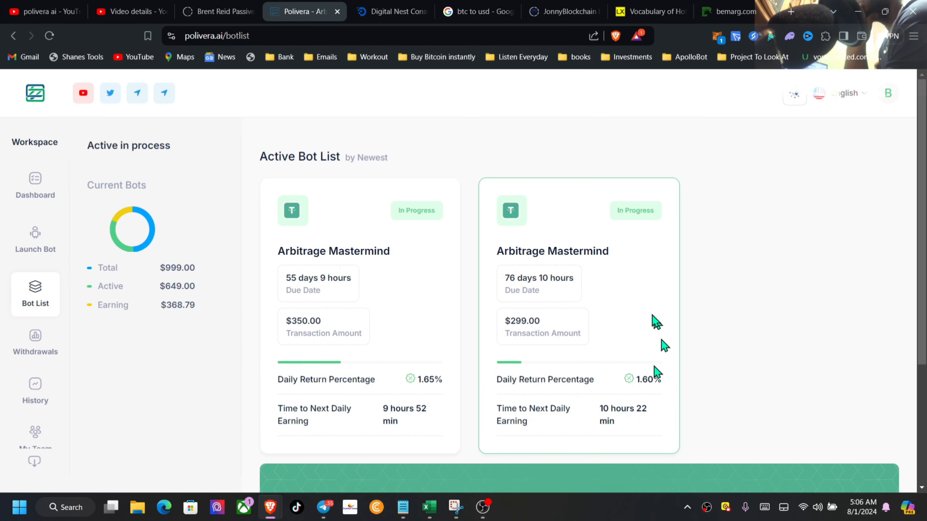
mouse_move(467, 334)
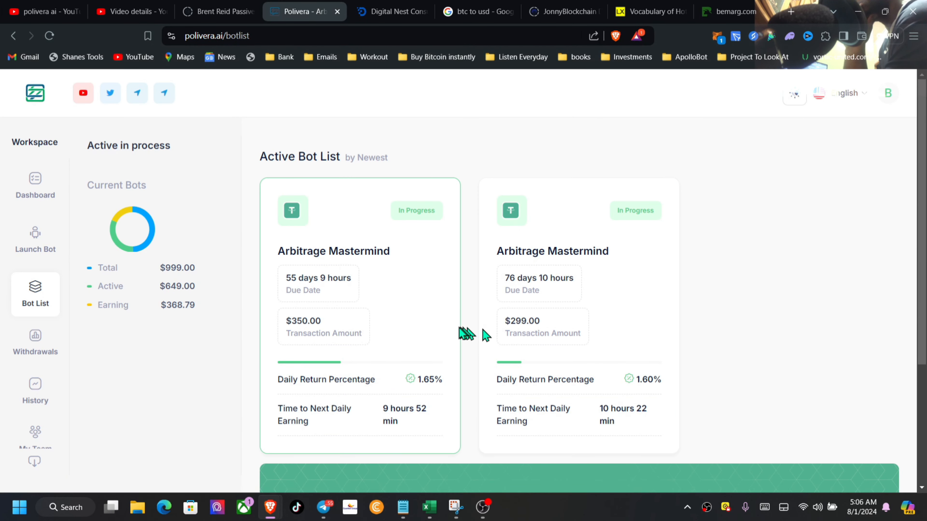
mouse_move(473, 329)
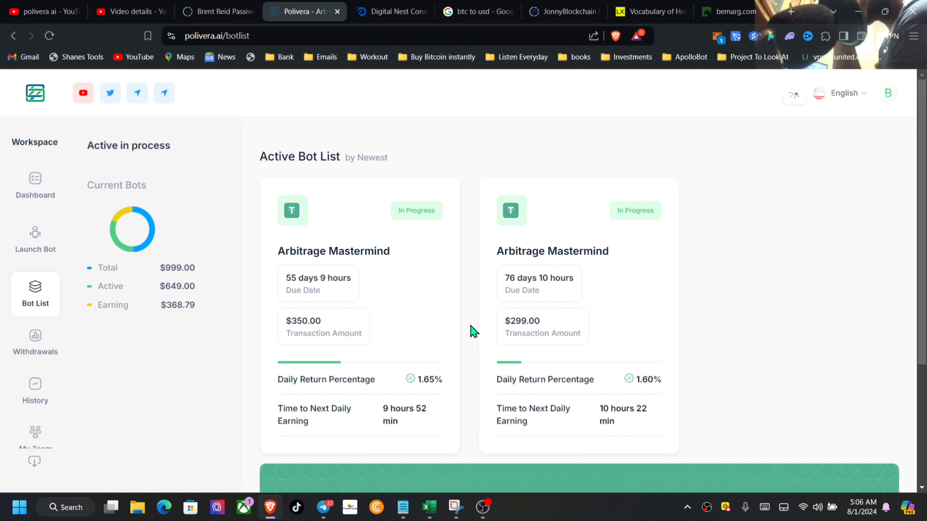
mouse_move(340, 414)
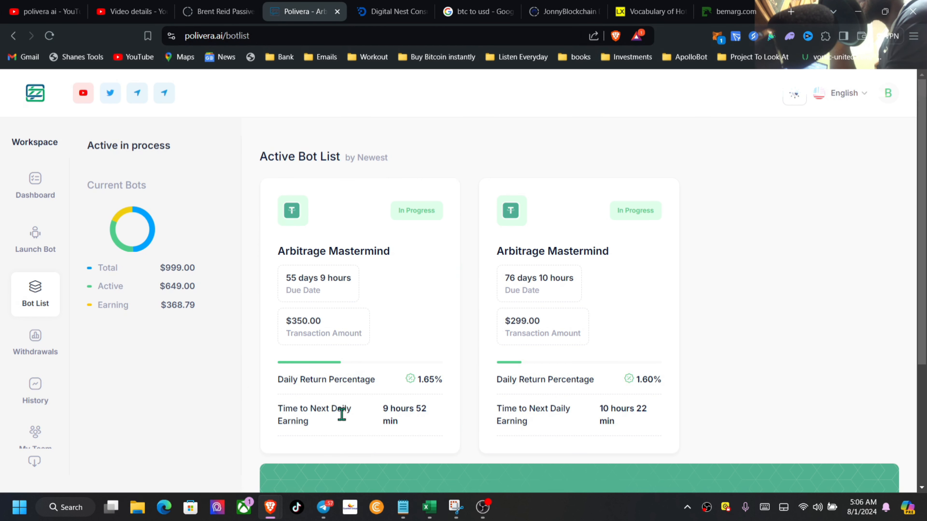
mouse_move(613, 347)
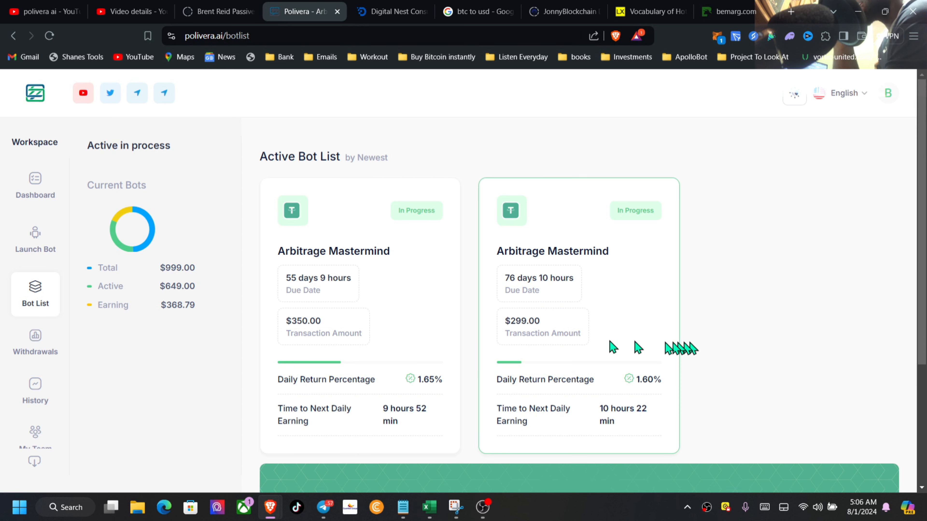
mouse_move(574, 354)
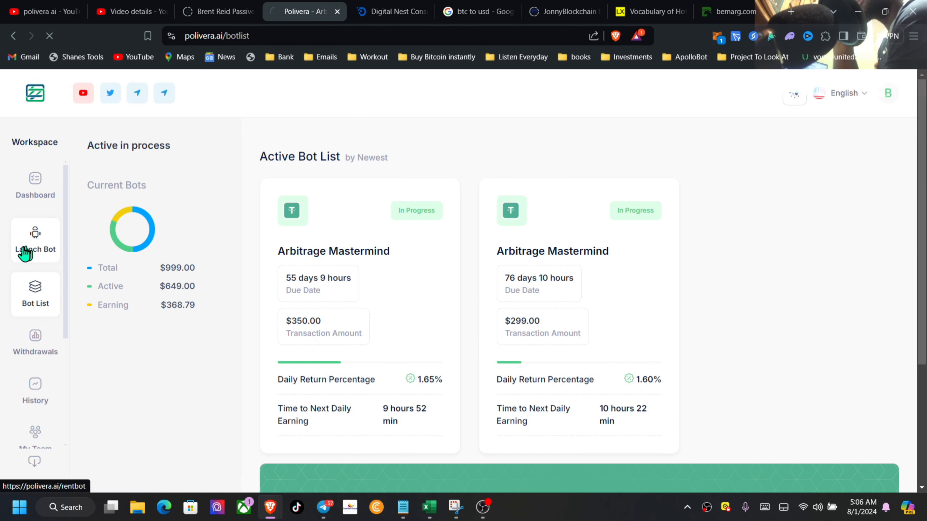
Step: View the Launch Bot options, then return to the dashboard with Tether TRC20 statistics
left_click(34, 241)
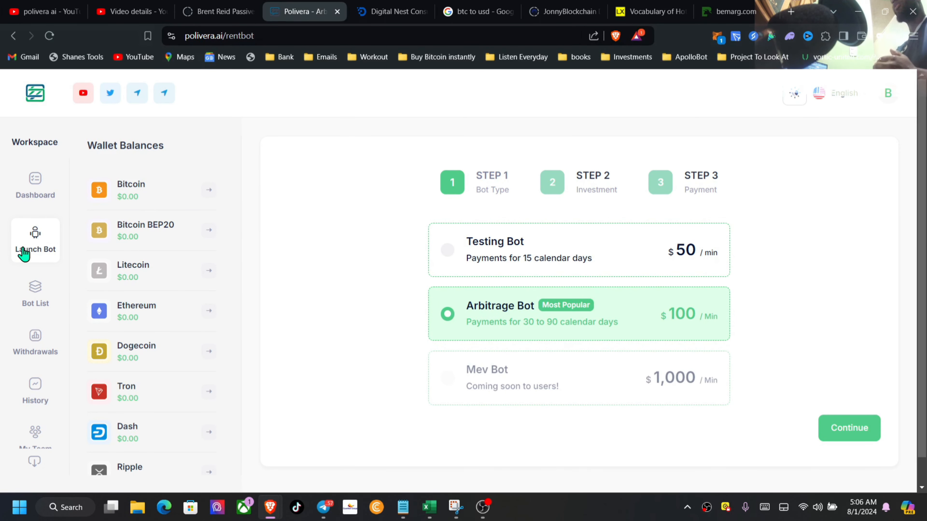
left_click(35, 186)
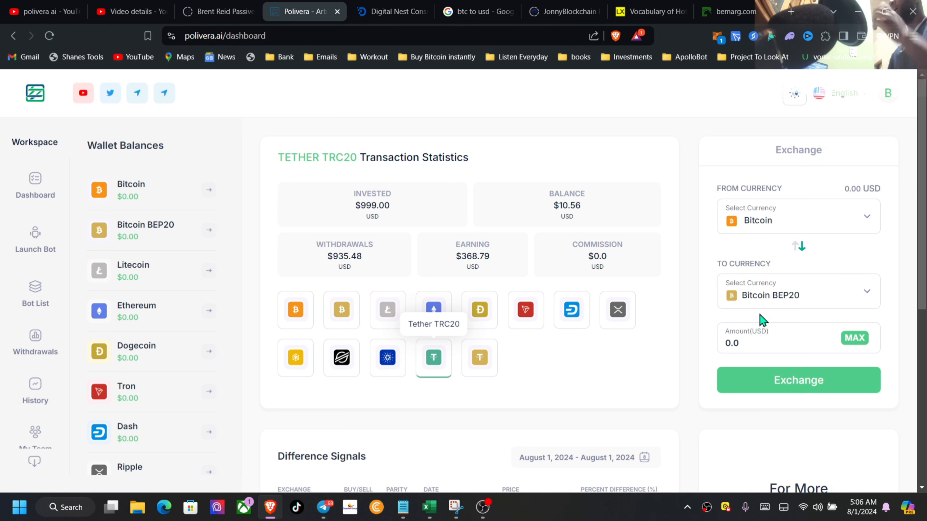
mouse_move(437, 360)
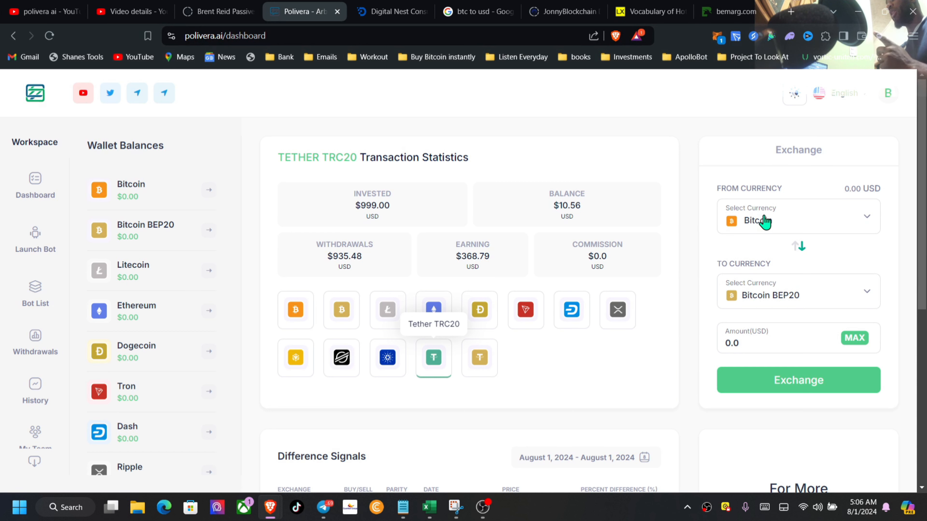
mouse_move(151, 284)
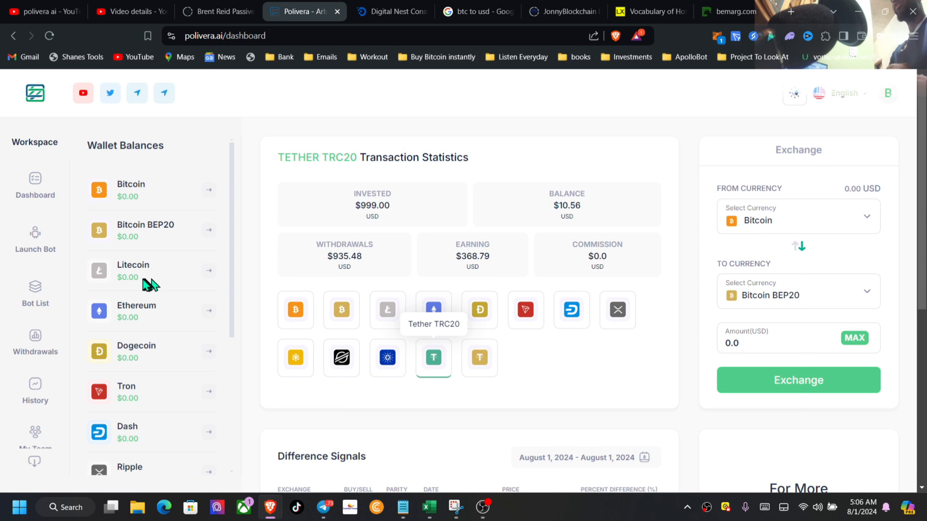
scroll("down", 3)
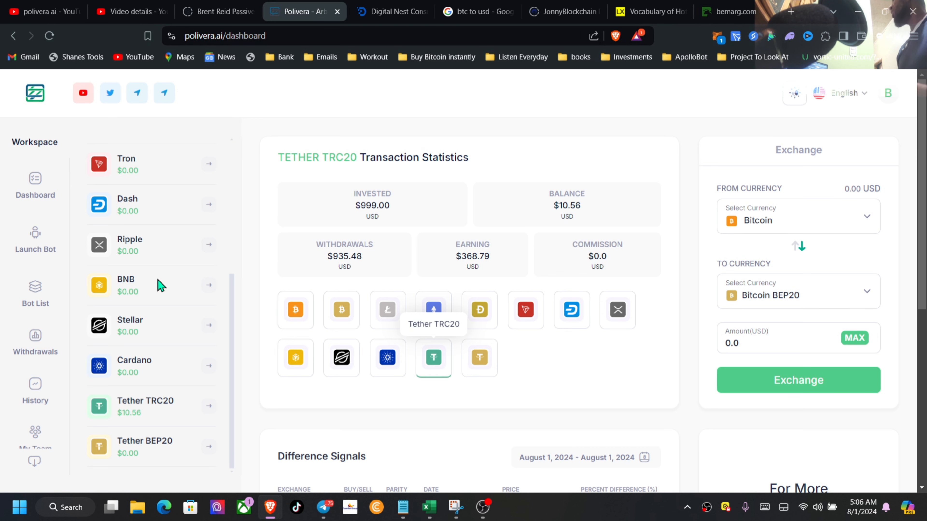
mouse_move(266, 279)
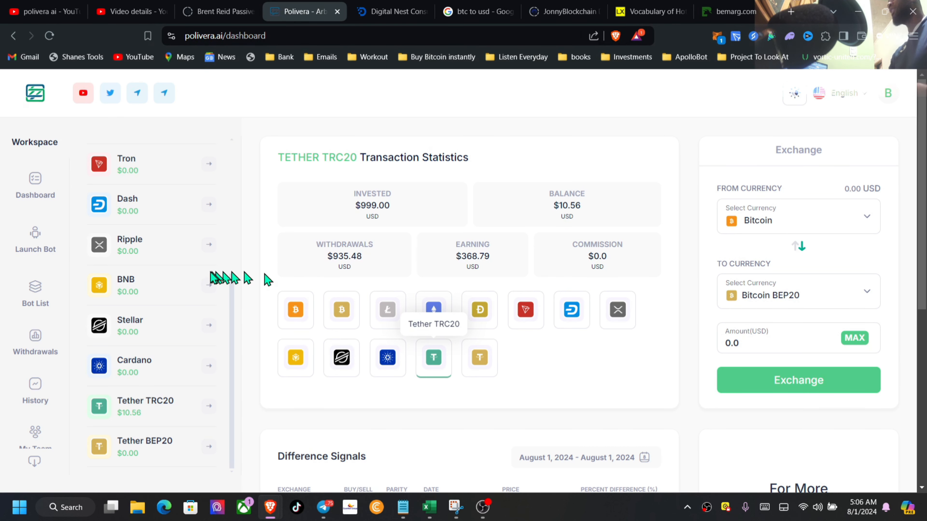
mouse_move(269, 319)
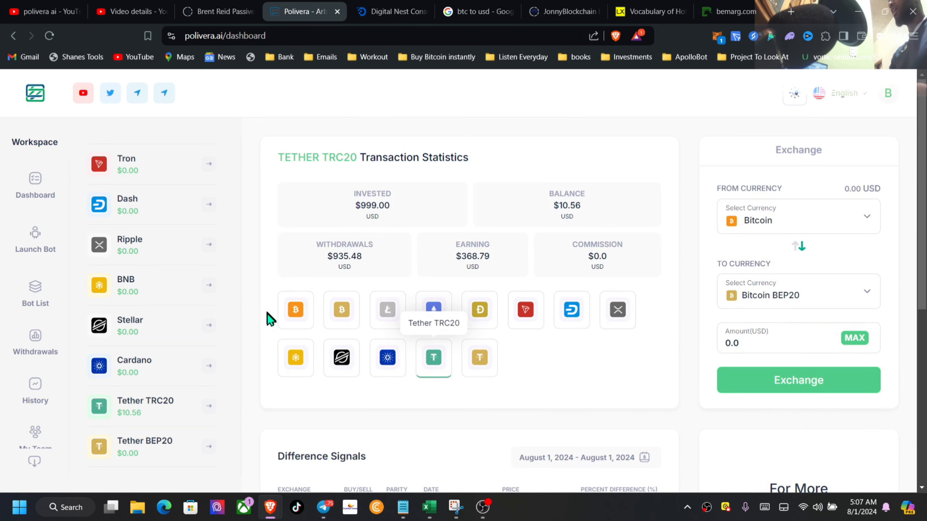
left_click(35, 186)
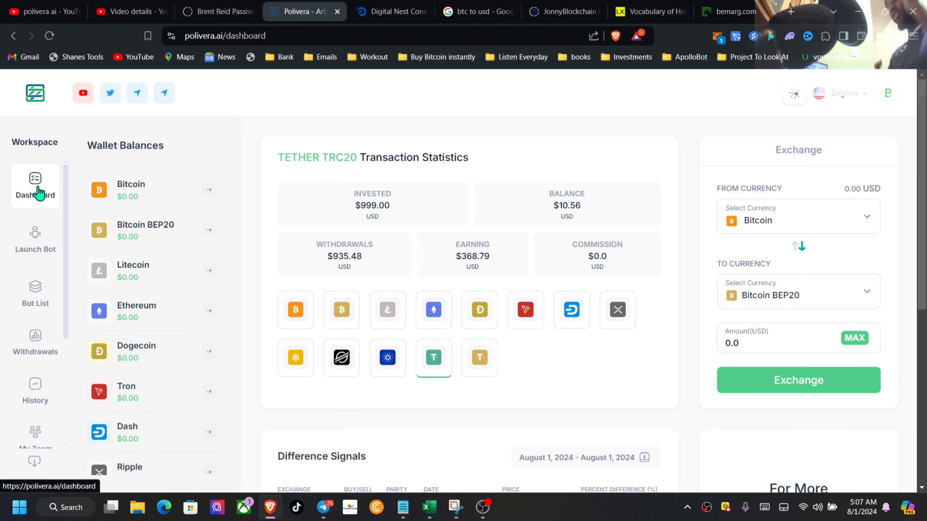
mouse_move(47, 211)
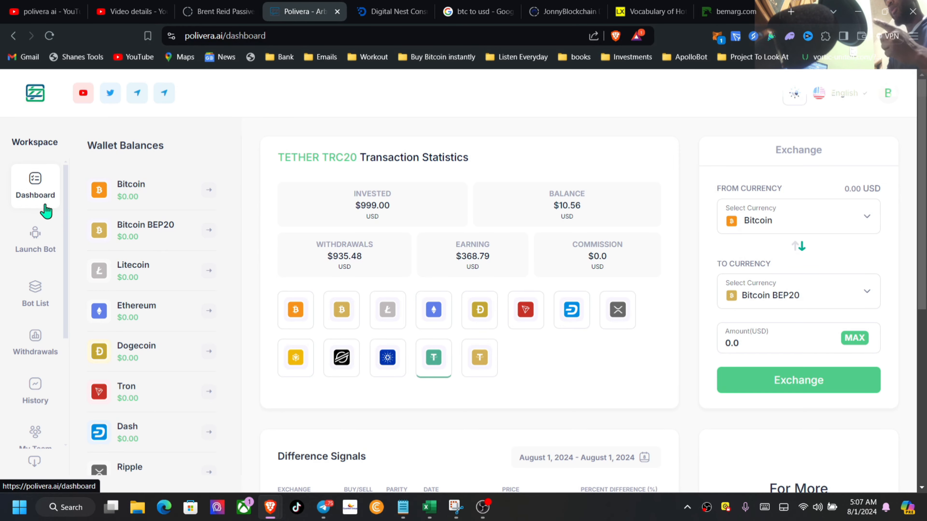
Step: Go to the Withdrawal Details page with Bitcoin preselected and a $20 minimum
left_click(35, 294)
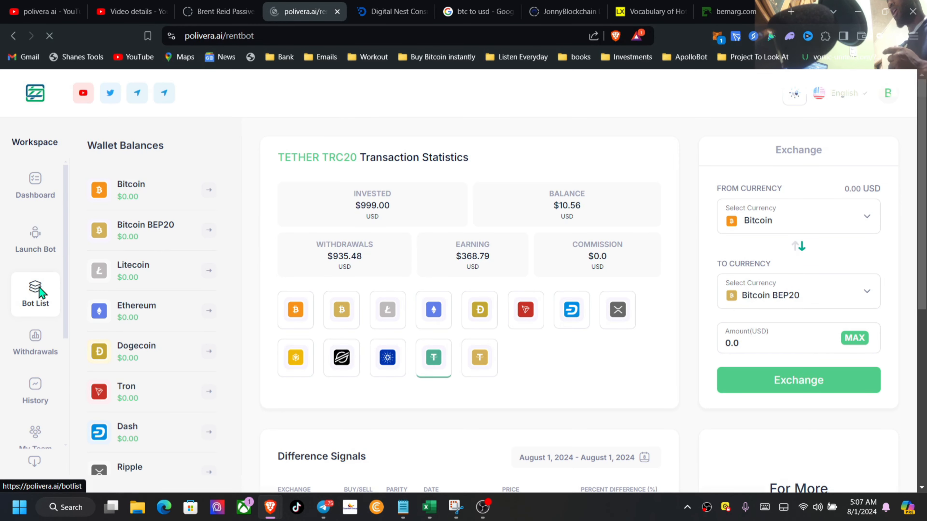
left_click(34, 343)
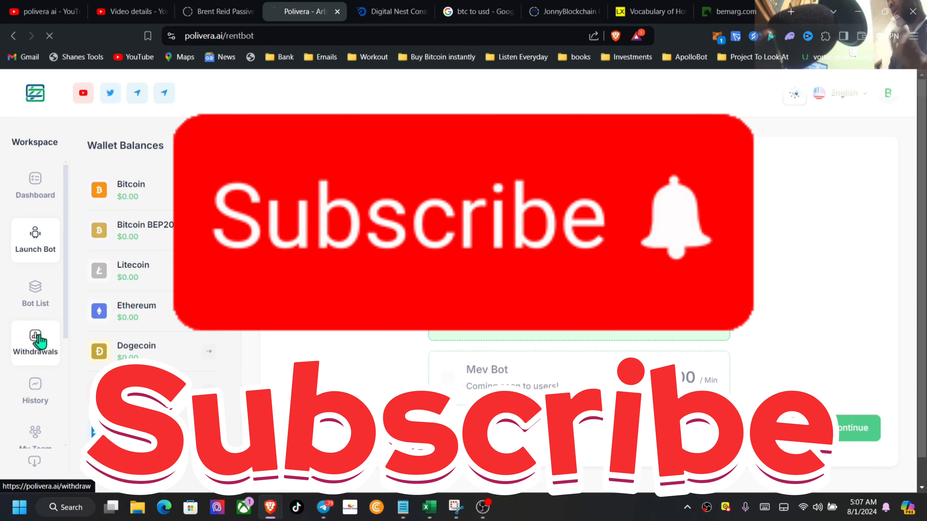
left_click(35, 343)
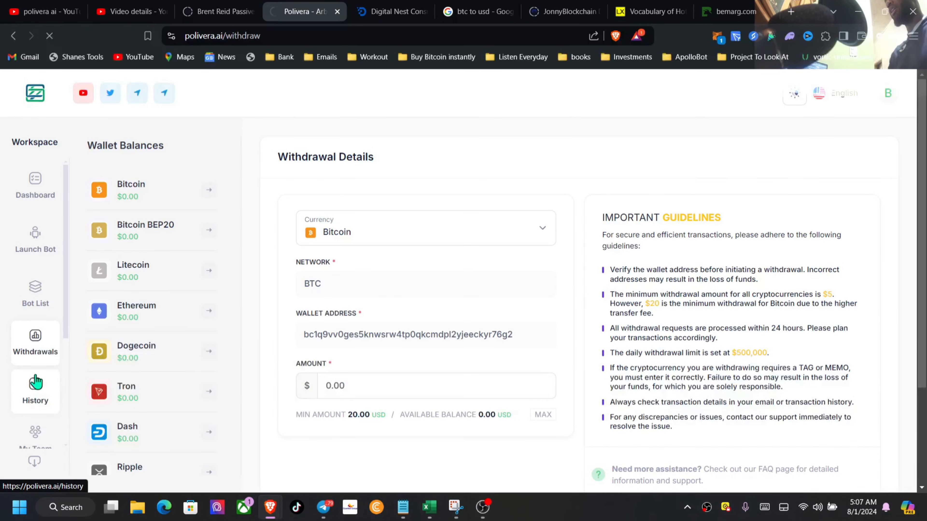